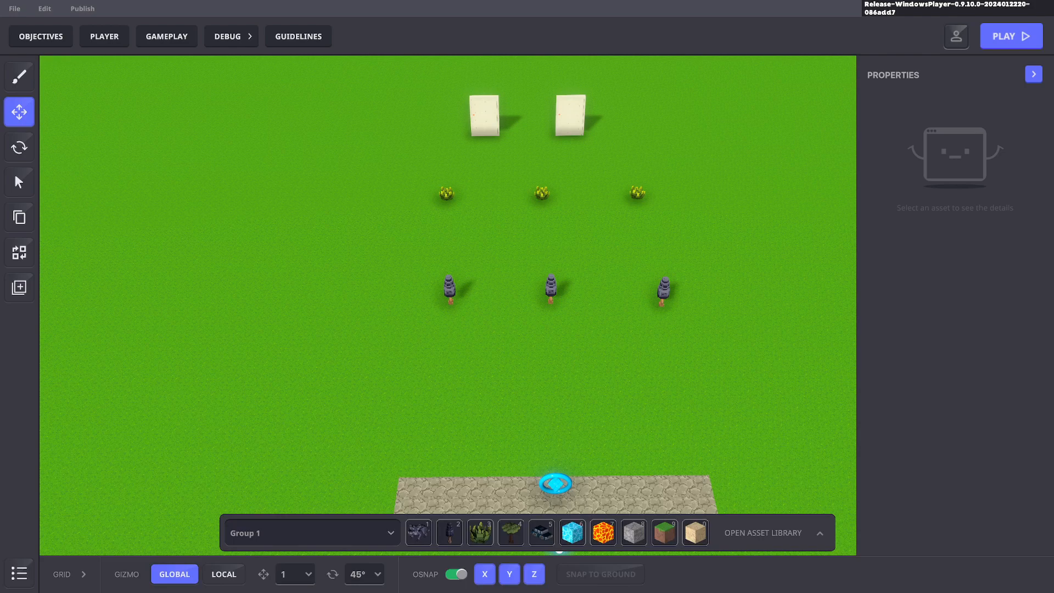
mouse_move(518, 346)
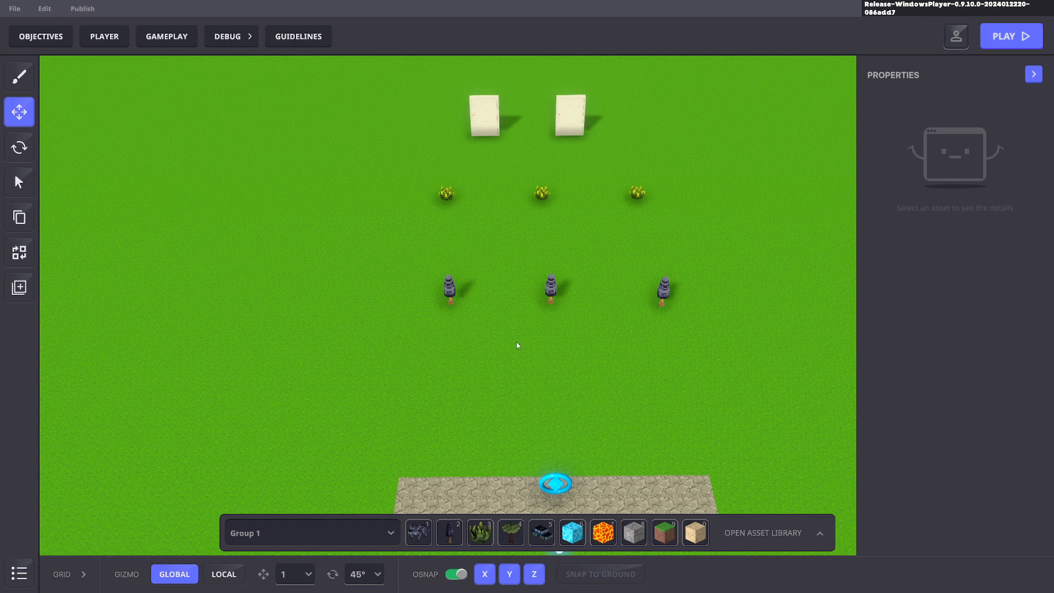
mouse_move(511, 358)
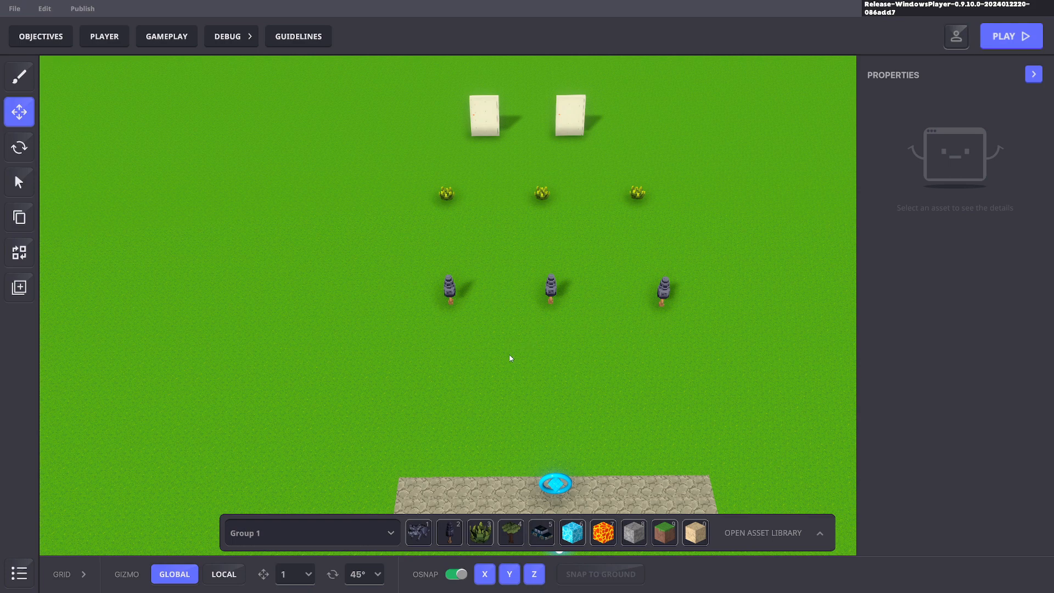
mouse_move(169, 44)
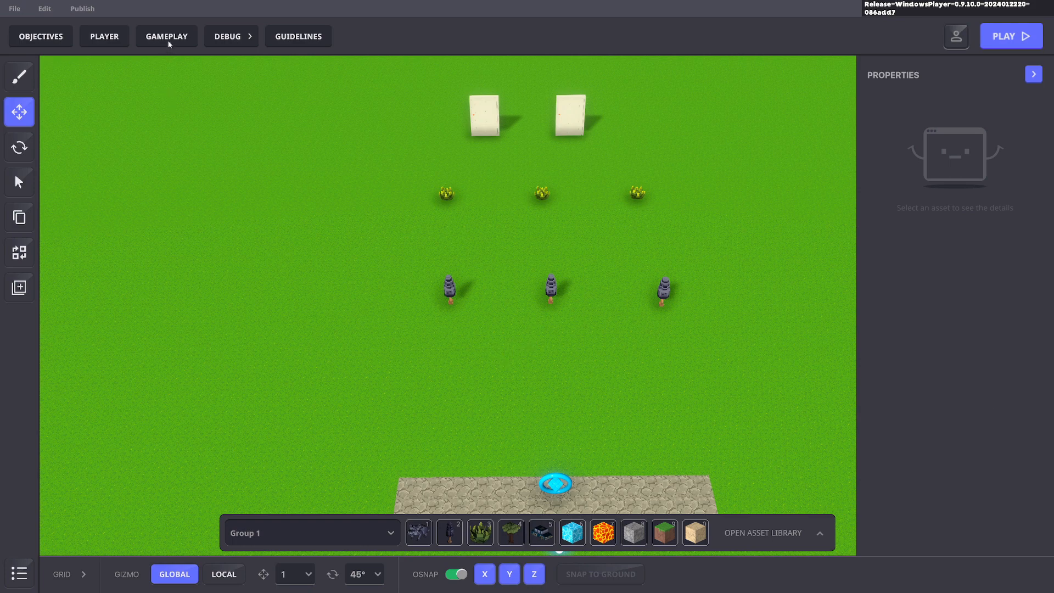
Step: Add a Banner ruleset from Rules > Game screen and place it beside the Add/Subtract number ruleset
left_click(166, 36)
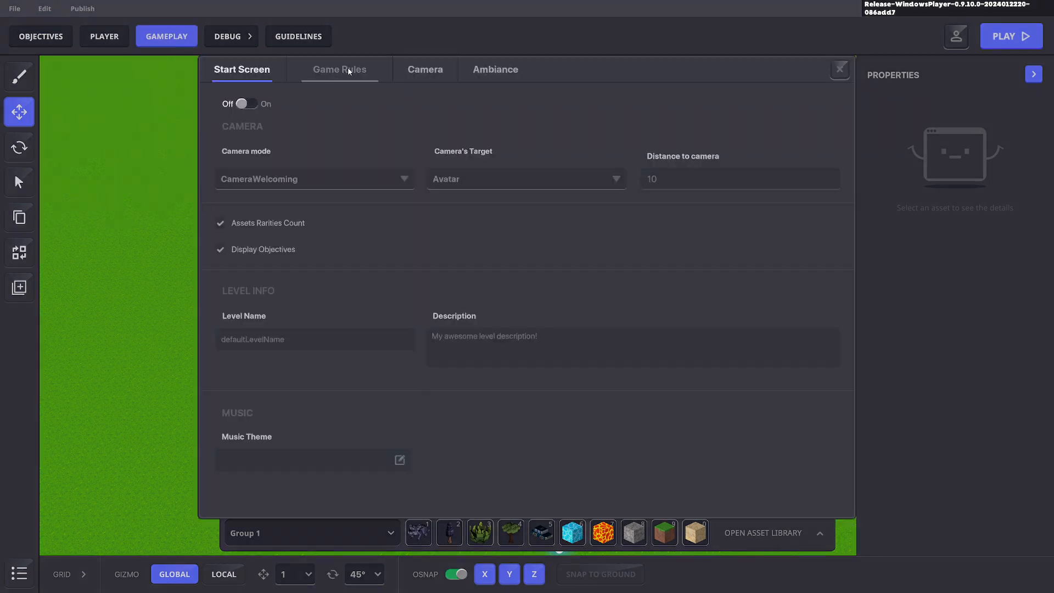
left_click(340, 69)
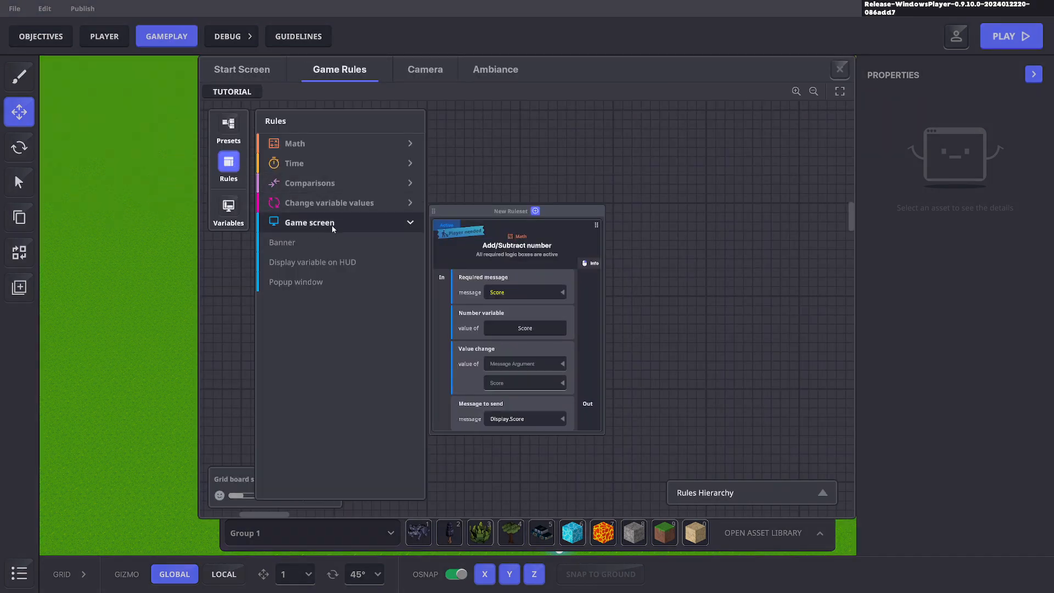
mouse_move(330, 263)
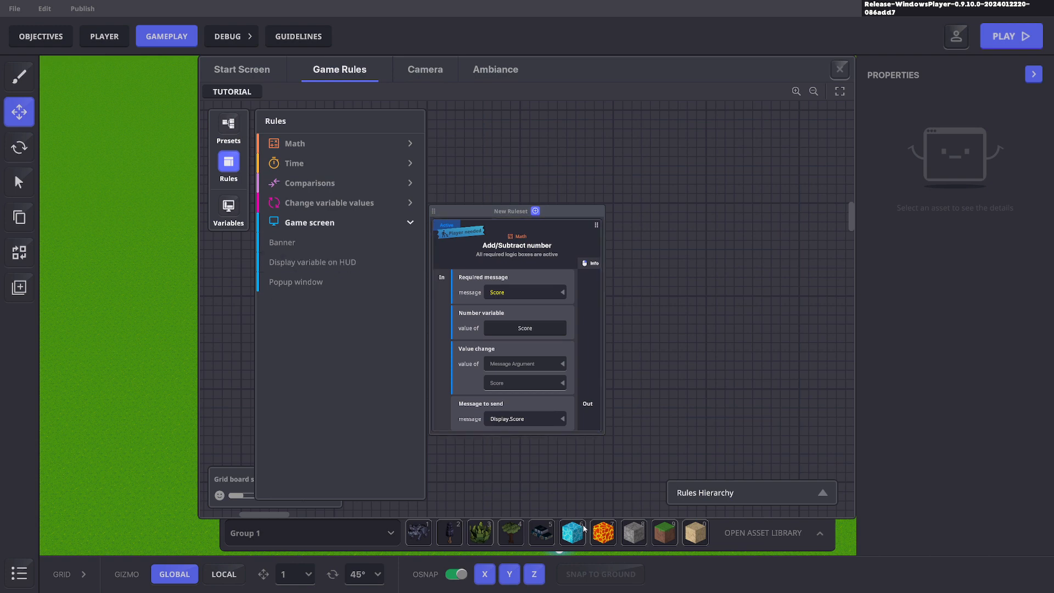
mouse_move(559, 520)
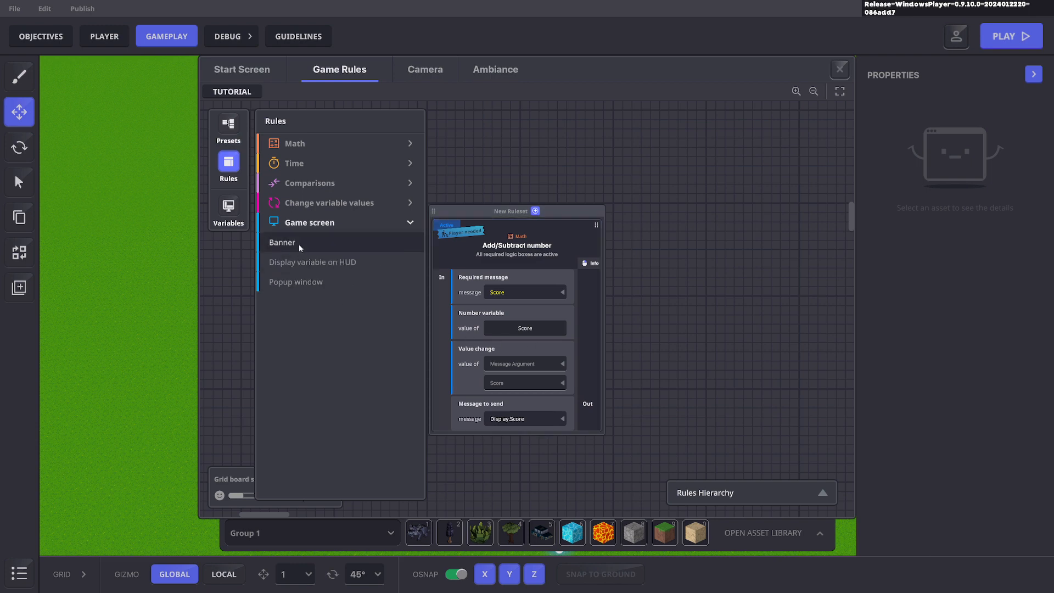
left_click(283, 242)
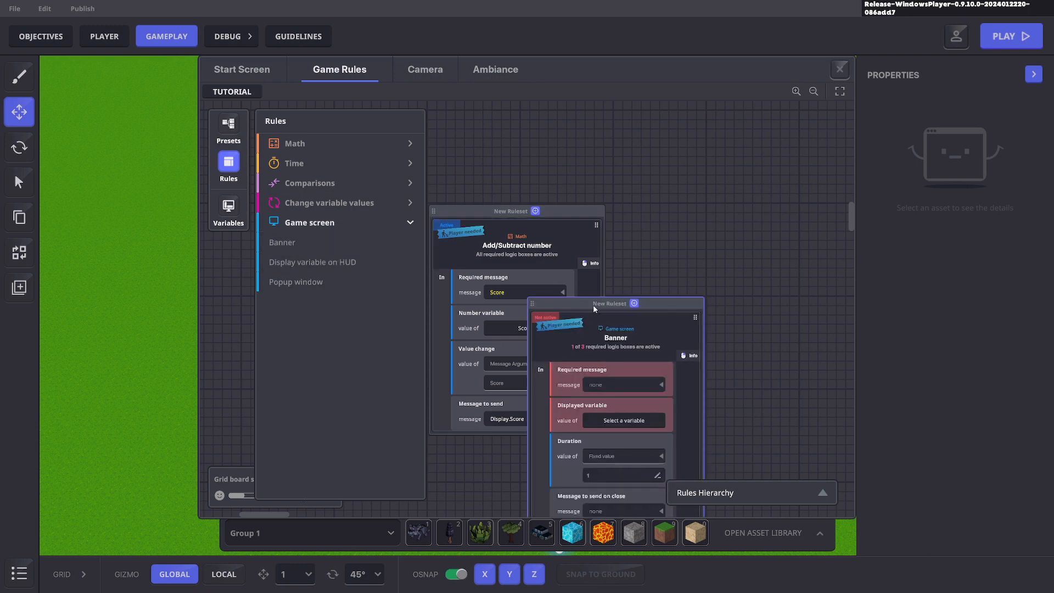
left_click_drag(609, 303, 685, 211)
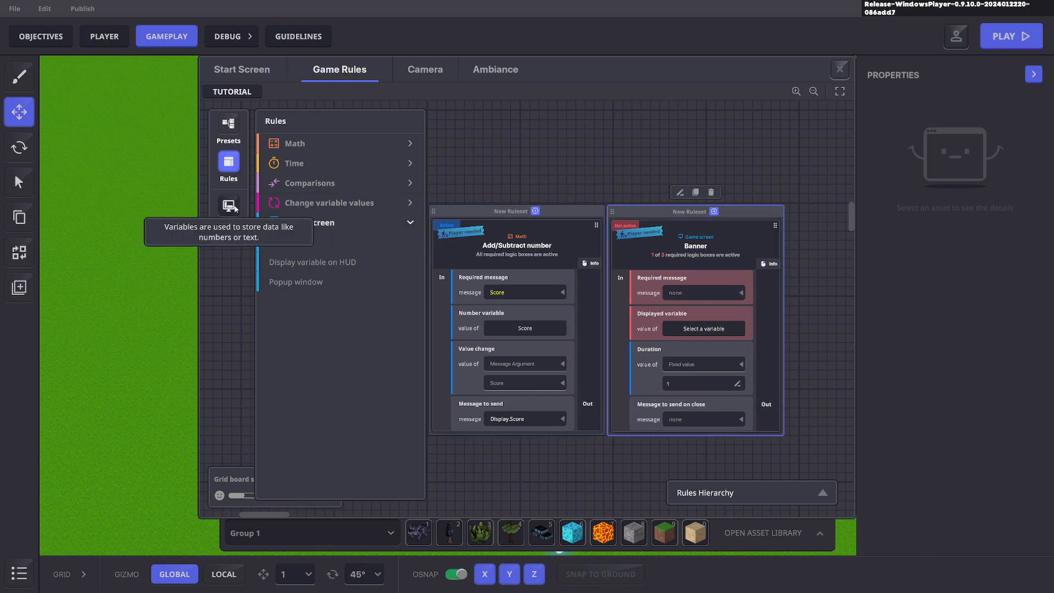
left_click(838, 69)
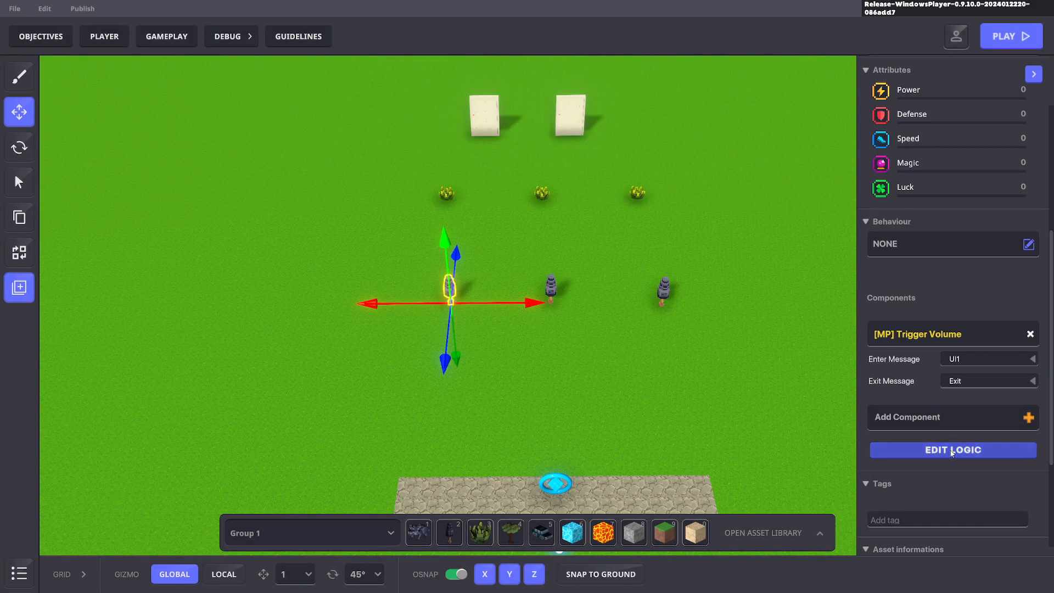
left_click(953, 450)
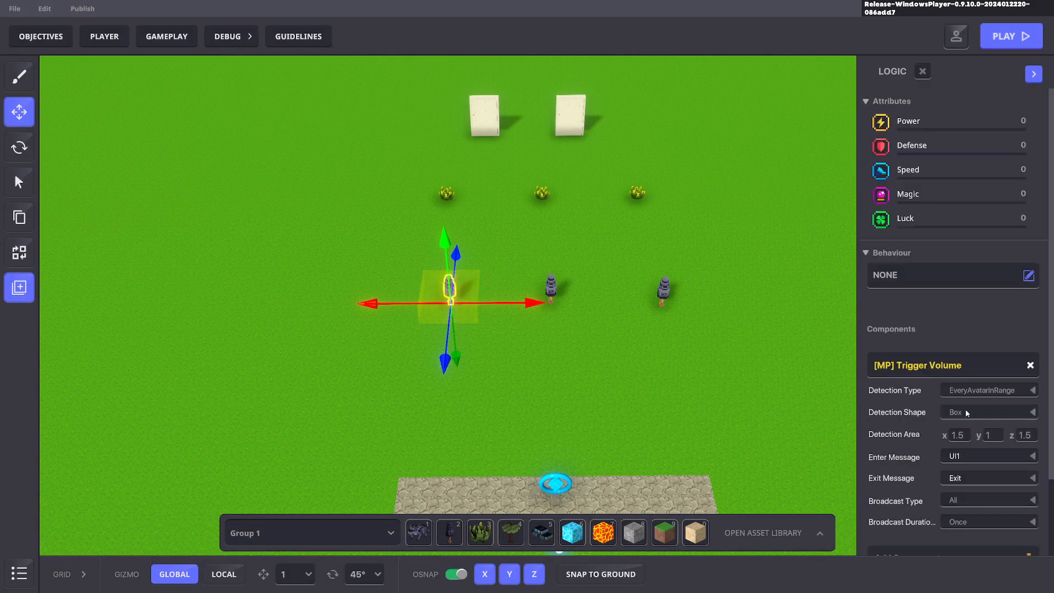
scroll("down", 3)
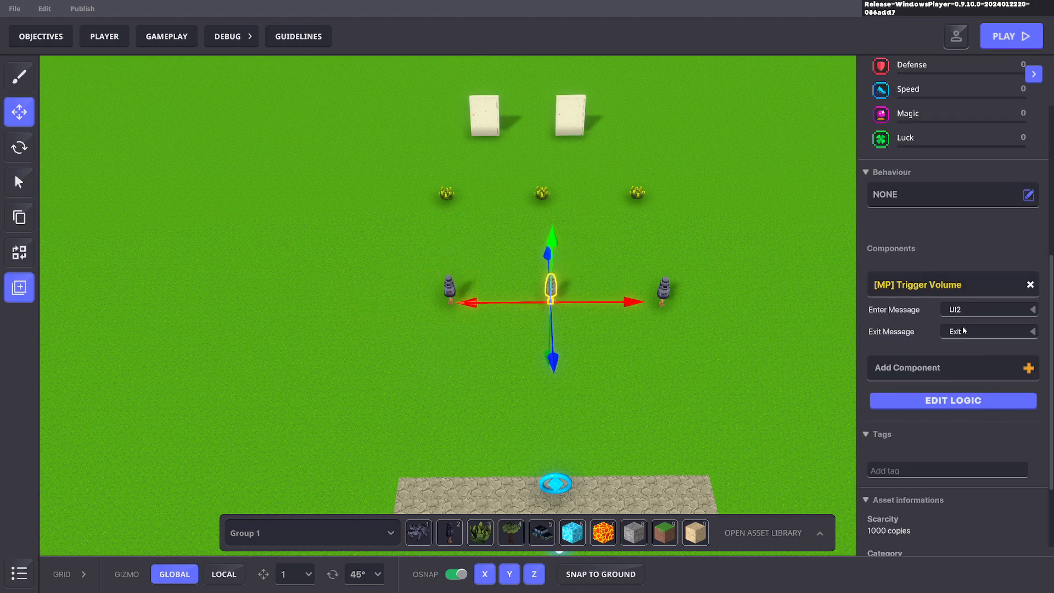
left_click_drag(550, 288, 663, 301)
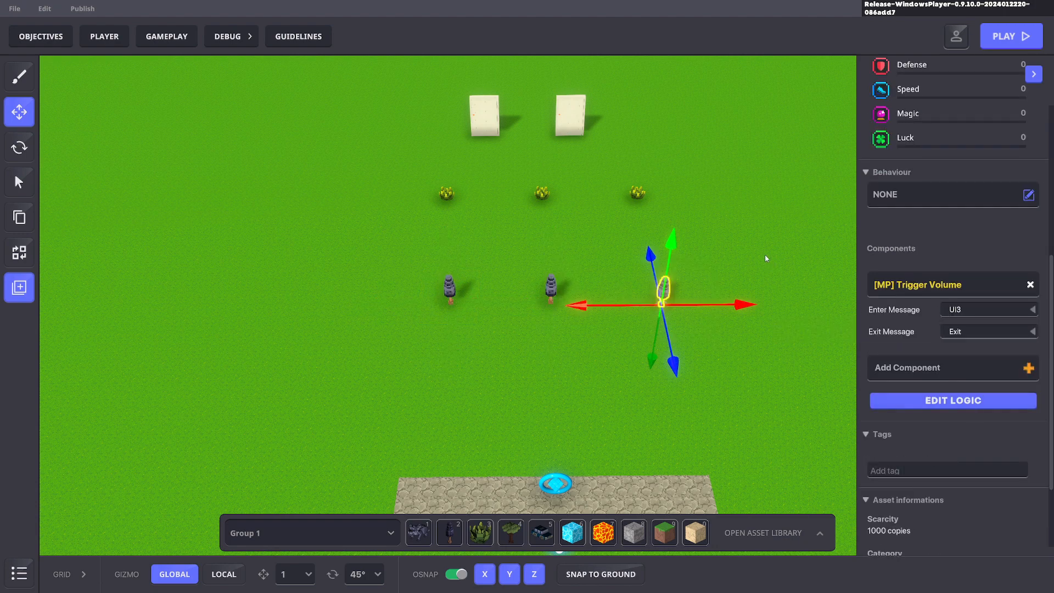
Step: Set the Banner's Required message to UI1, displaying the Score variable with Duration 3
left_click(166, 36)
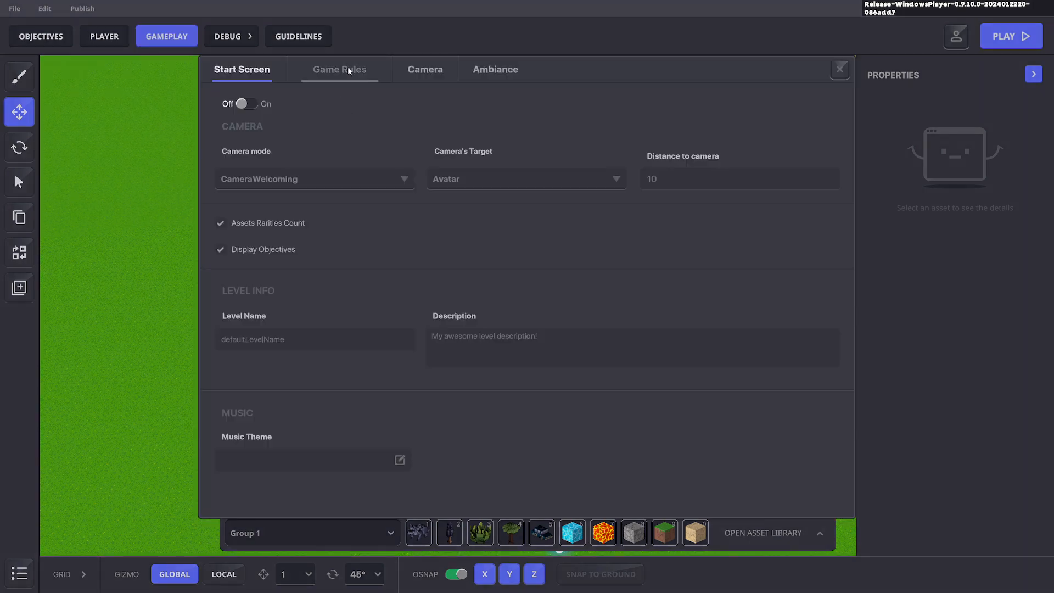
left_click(340, 70)
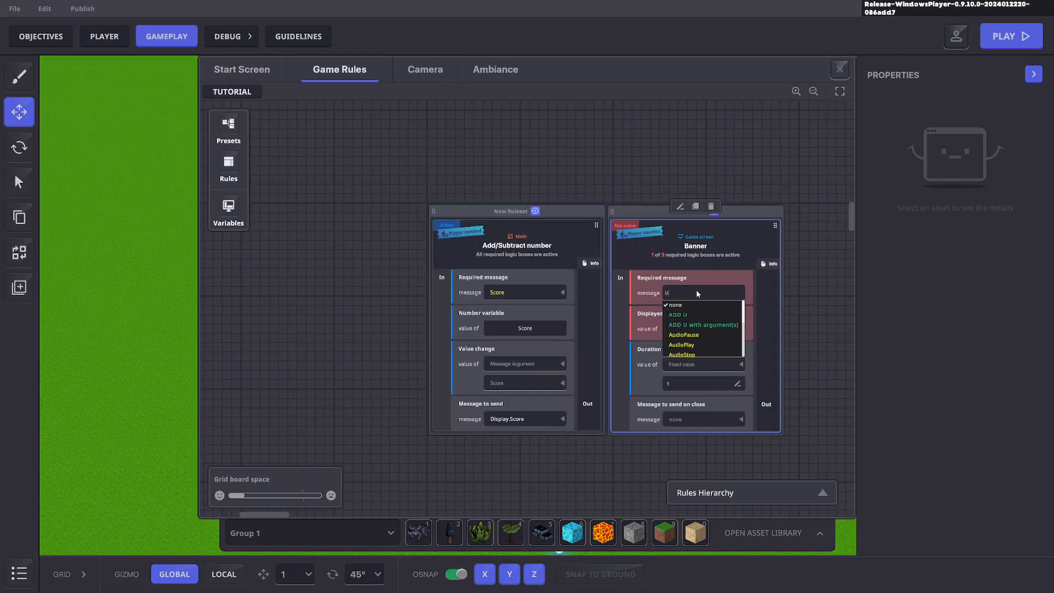
left_click(684, 314)
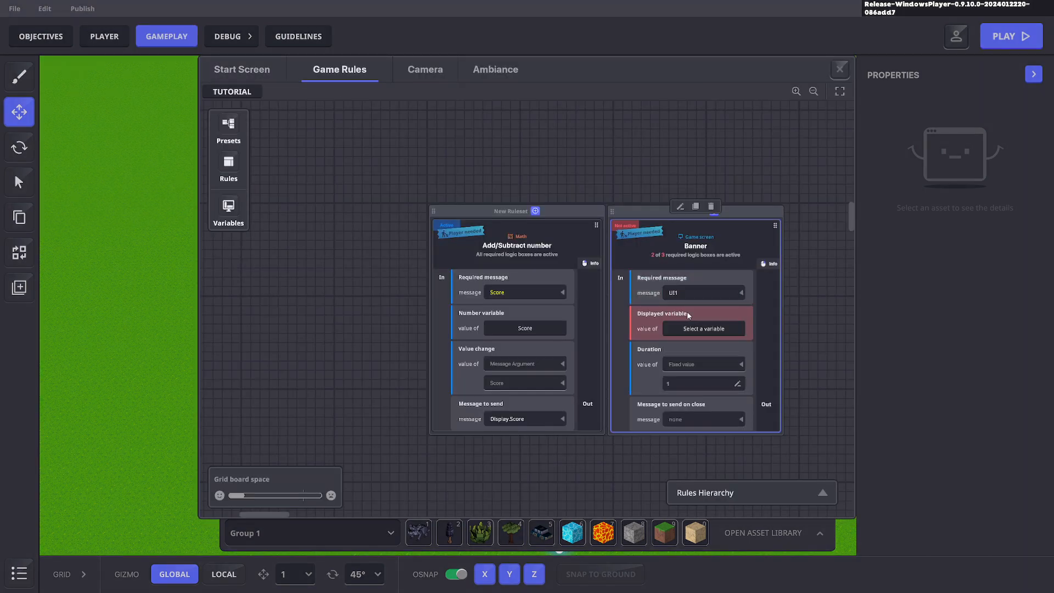
left_click(229, 210)
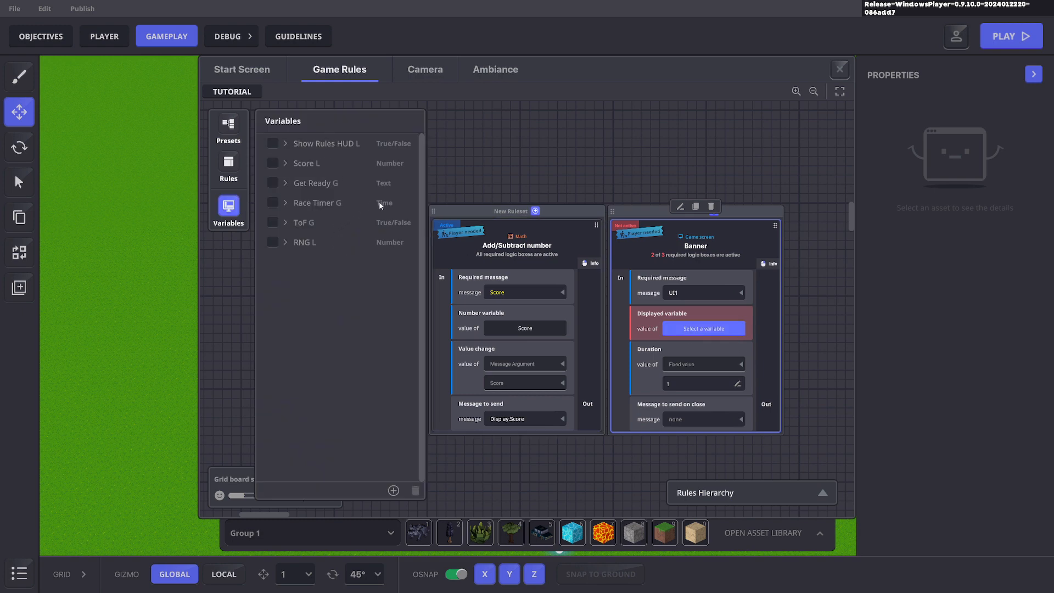
mouse_move(391, 170)
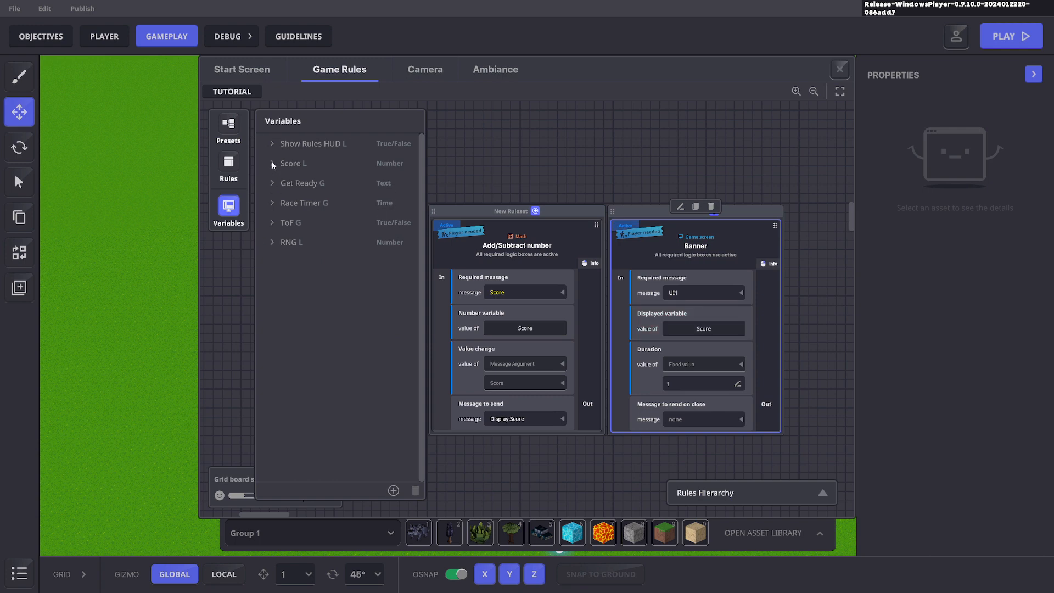
left_click(229, 212)
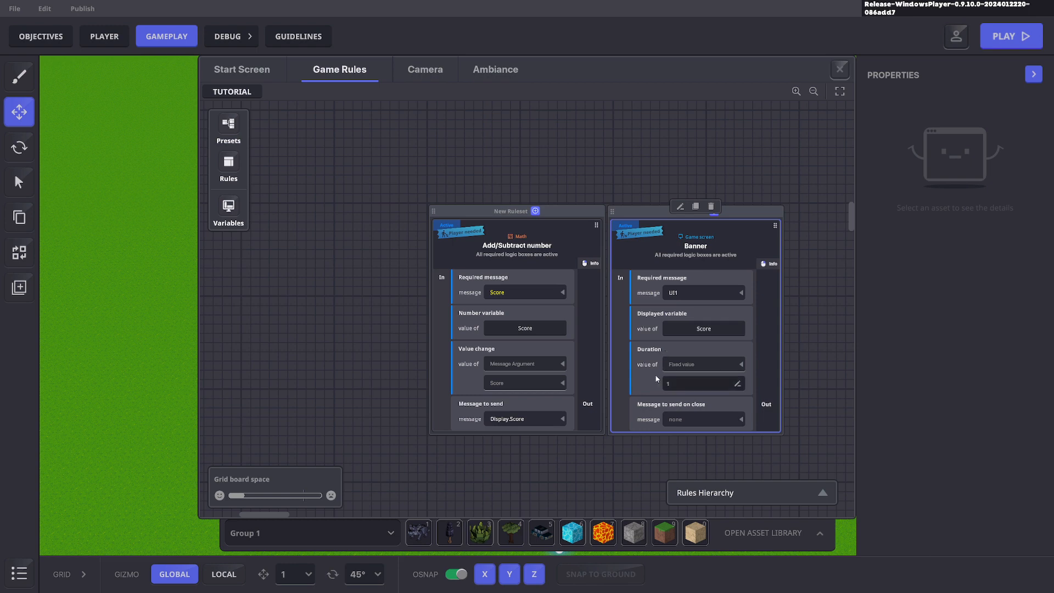
mouse_move(691, 390)
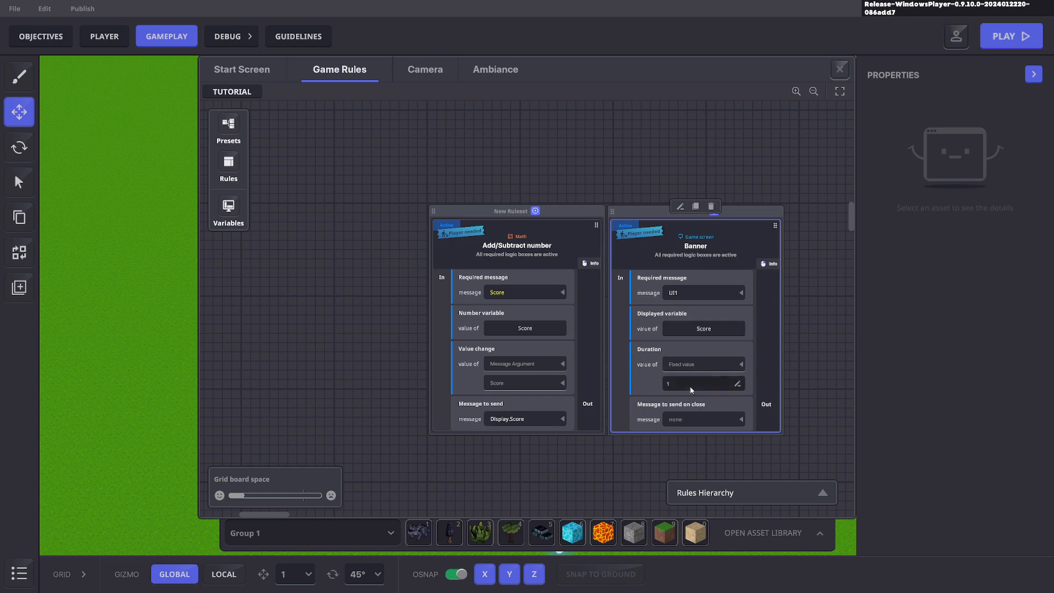
type("3")
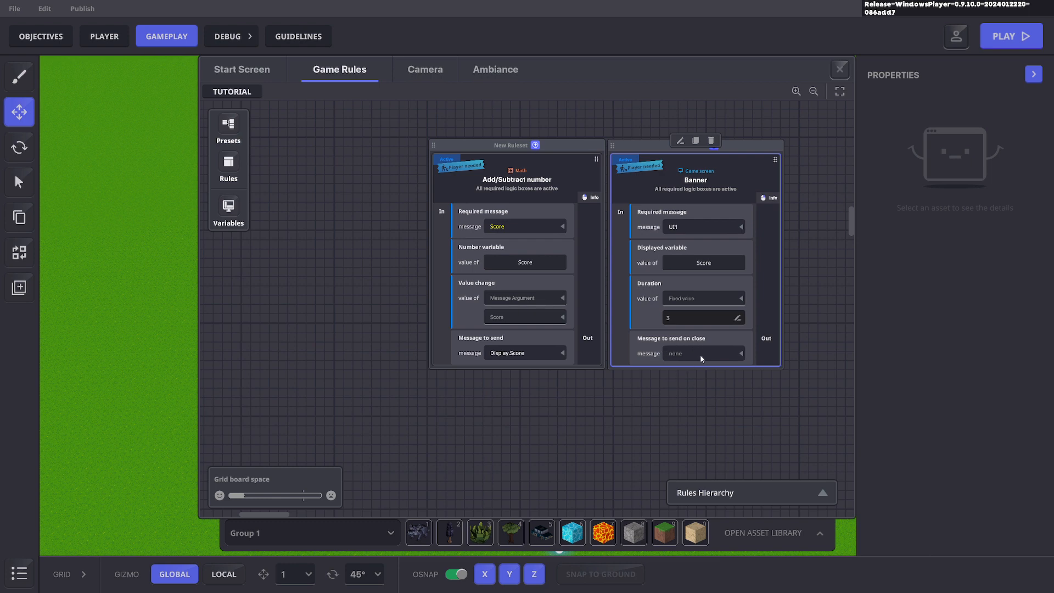
mouse_move(657, 359)
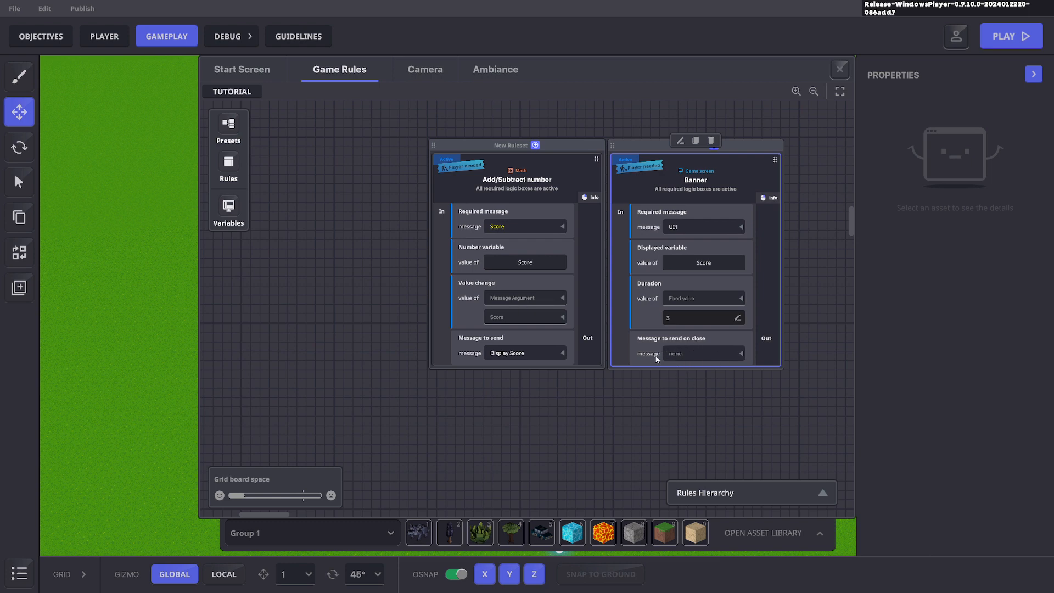
mouse_move(723, 391)
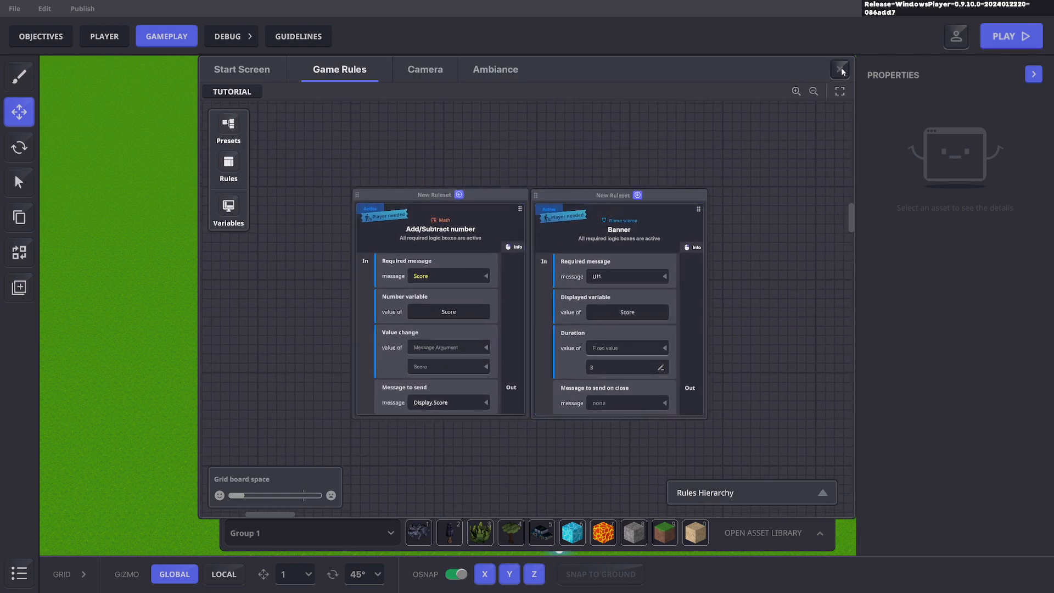
Step: Return to the level and check a cactus's Collectable Score of 50
left_click(840, 69)
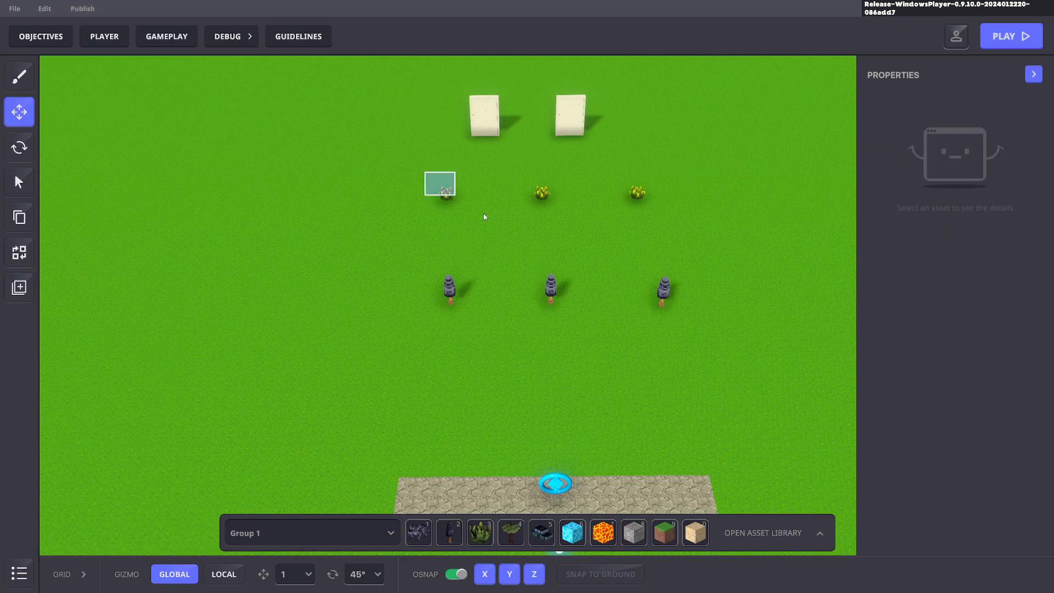
left_click(440, 184)
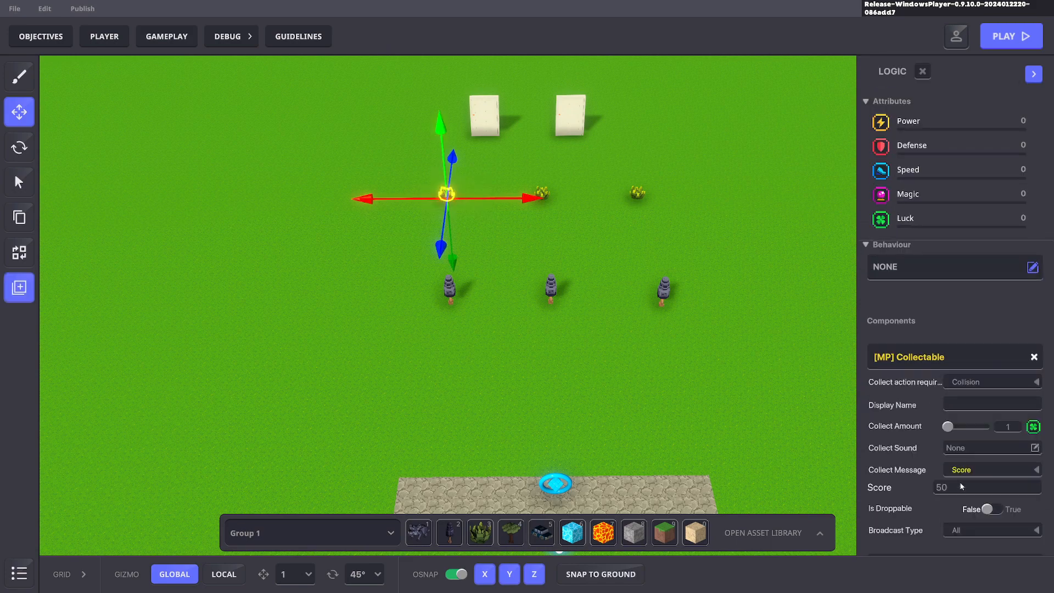
left_click(719, 403)
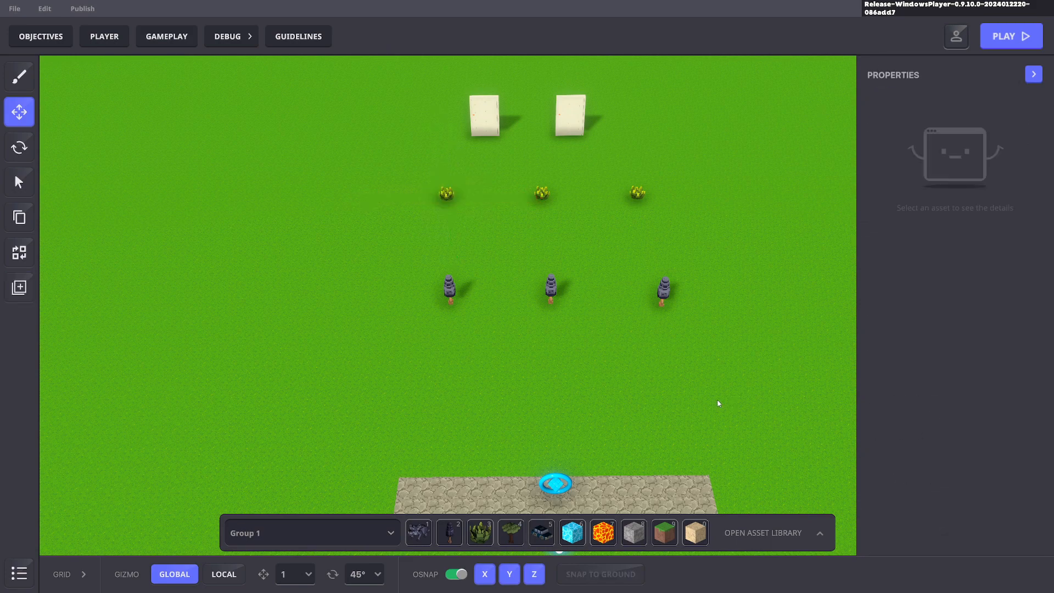
Step: Play-test the level, walk over a cactus to raise the Score, then return to editing
left_click(1010, 35)
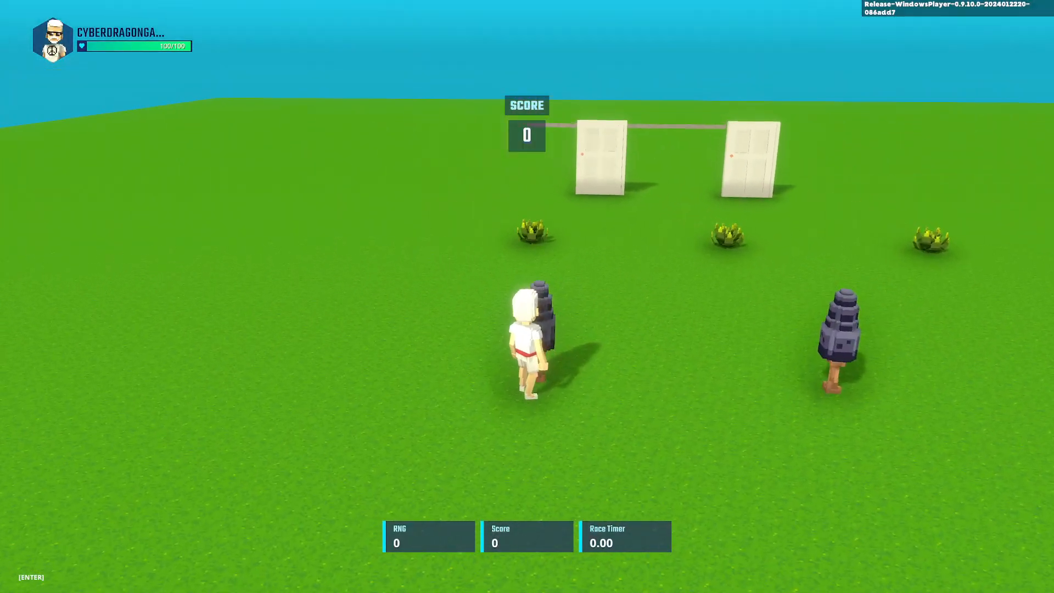
key("w")
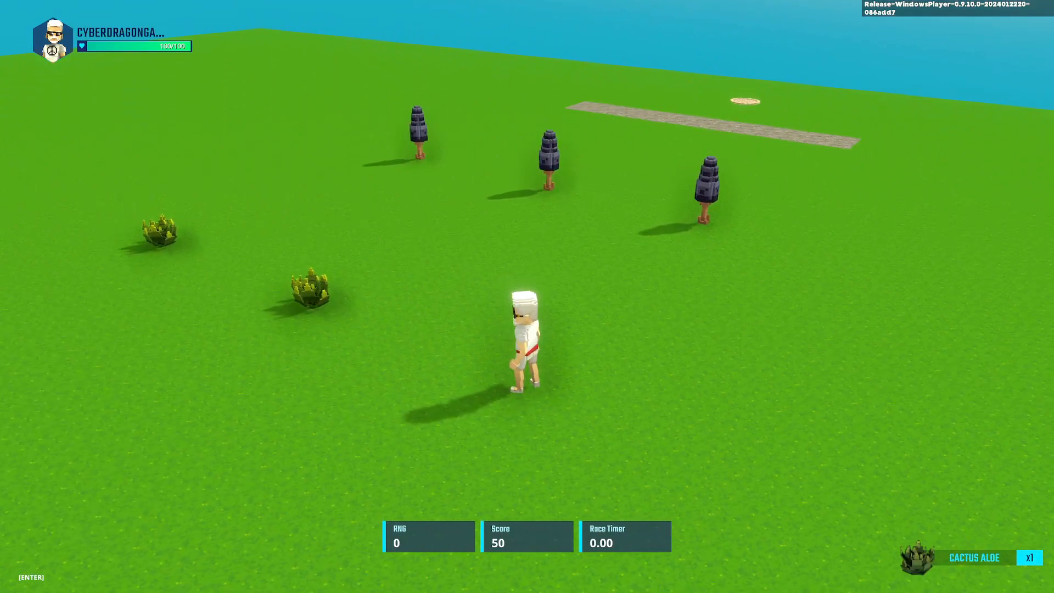
key("w")
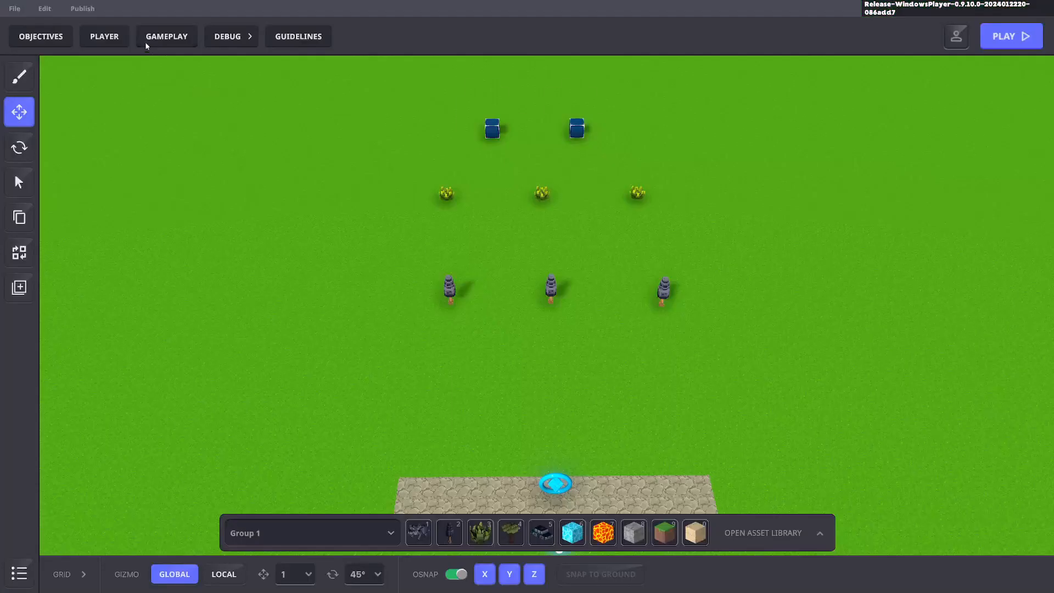
Step: Change the Banner's Required message to Display.Score with Duration 2
left_click(166, 35)
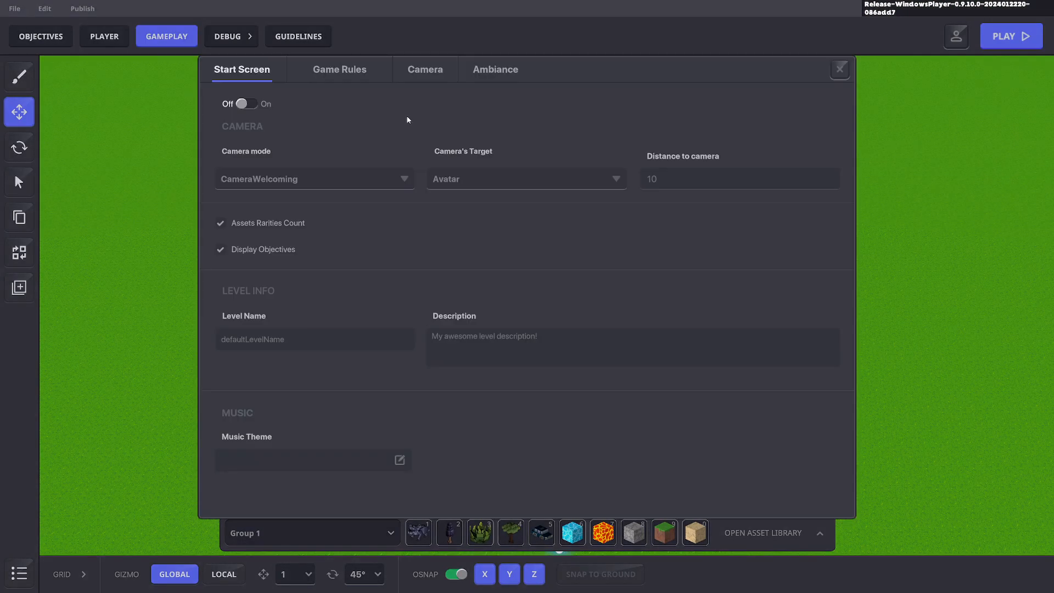
left_click(339, 69)
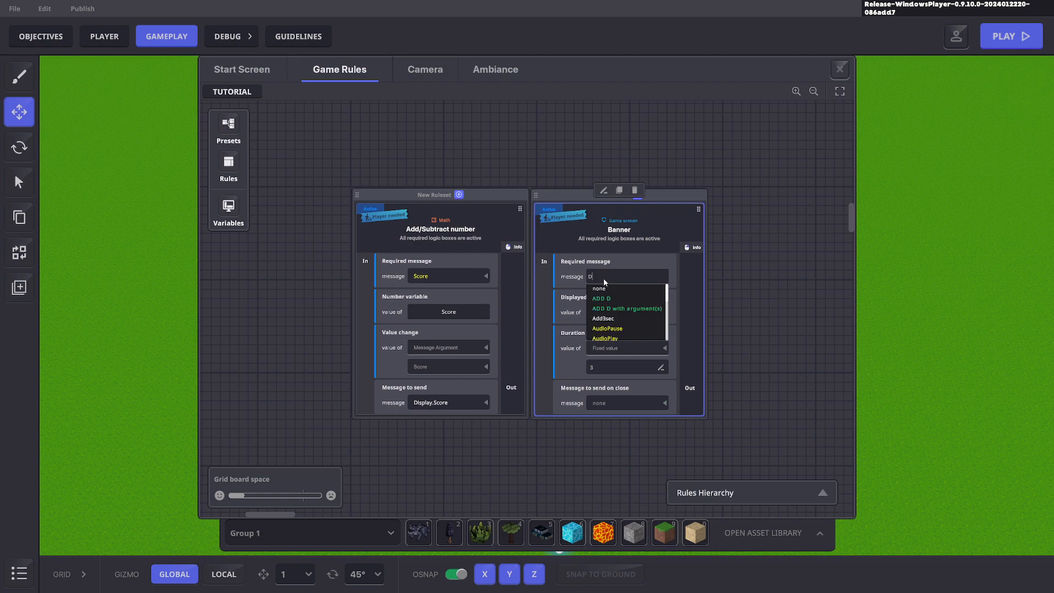
left_click(625, 298)
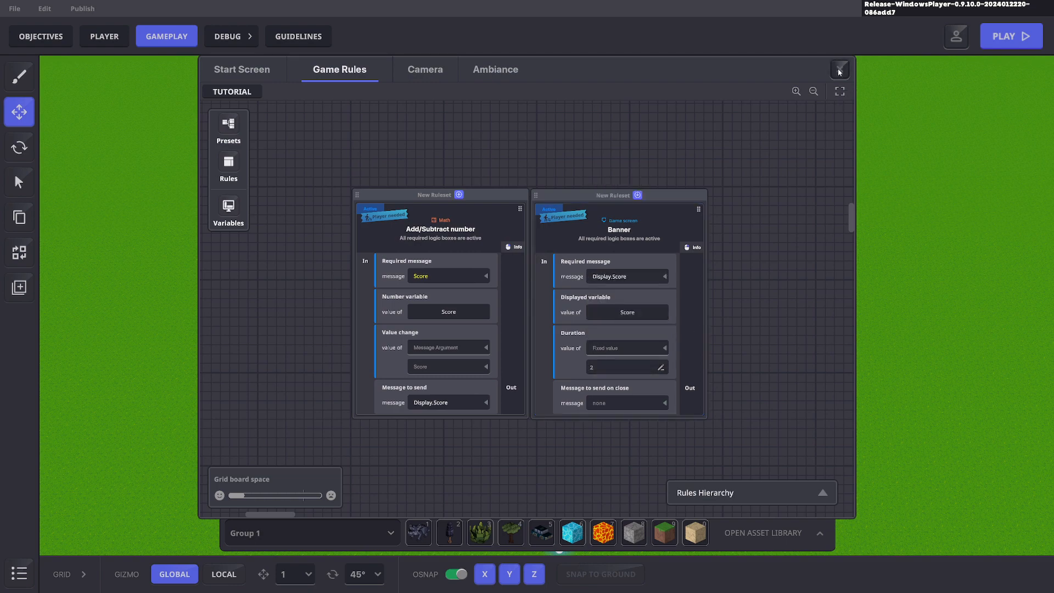
Step: Close the game rules board to return to the level editor
left_click(1010, 35)
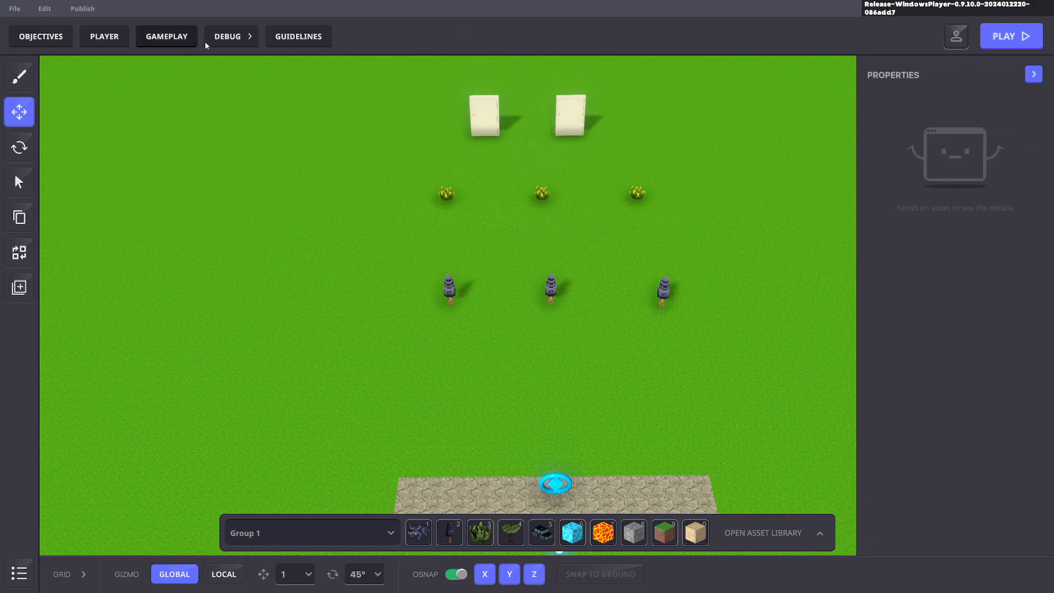
Step: Add a Popup window rule in open space and trigger it on the Display.Score message
left_click(165, 35)
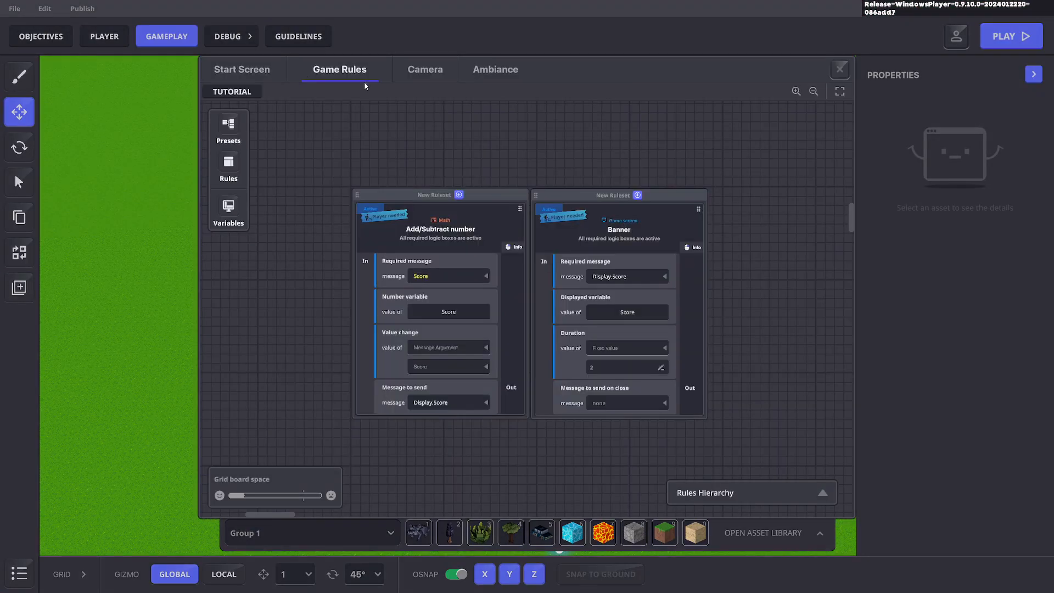
left_click(228, 165)
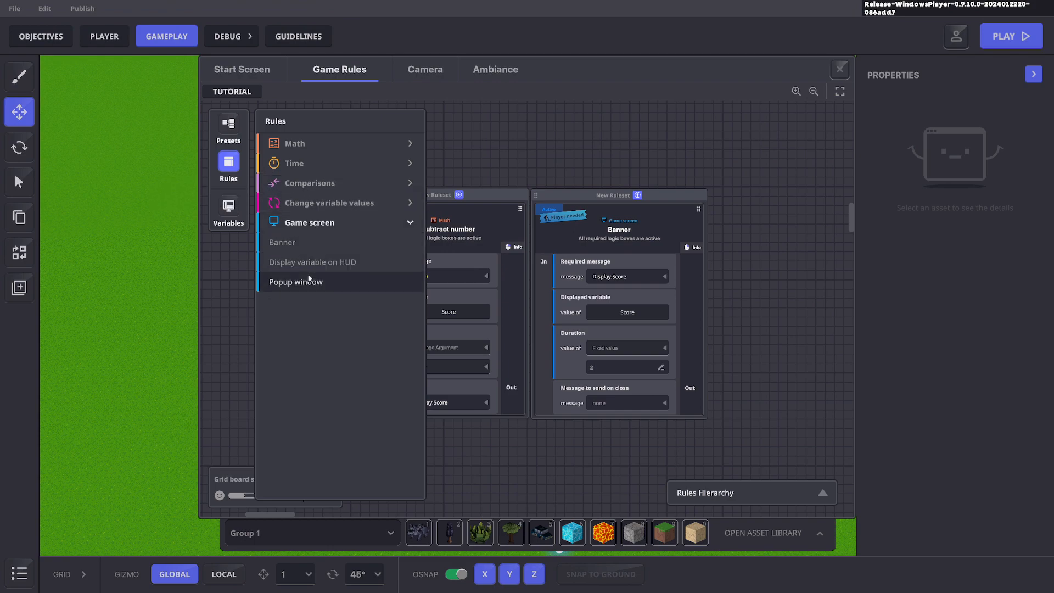
left_click(295, 282)
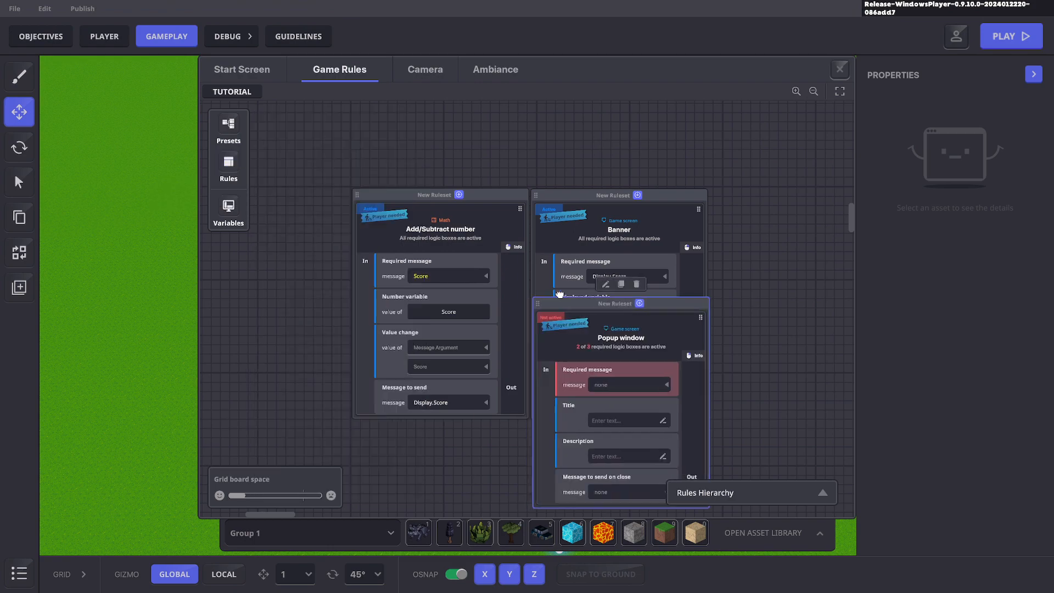
left_click_drag(558, 294, 555, 148)
type("Displ")
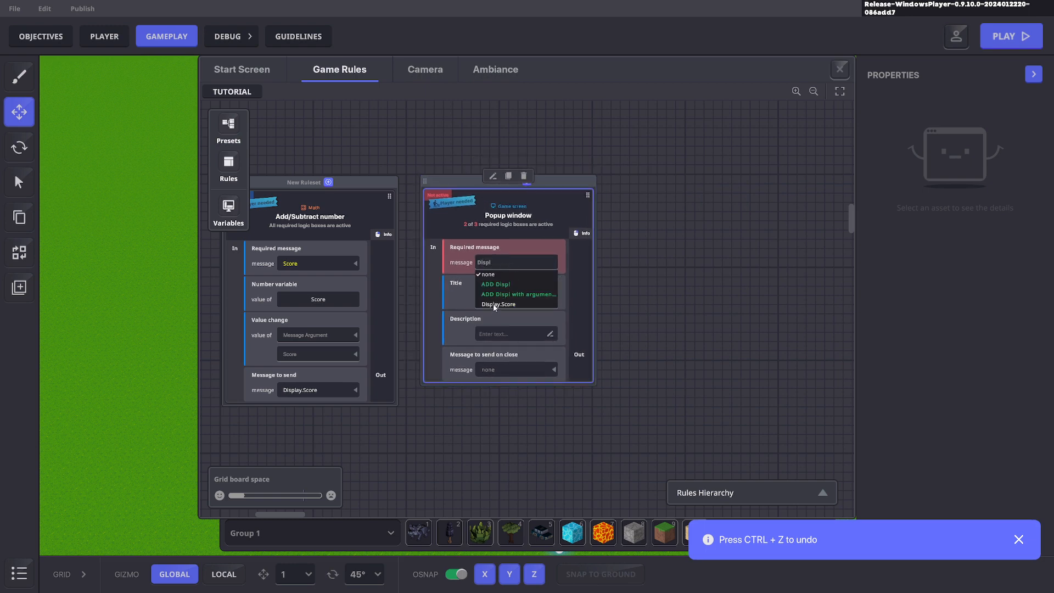
left_click(499, 304)
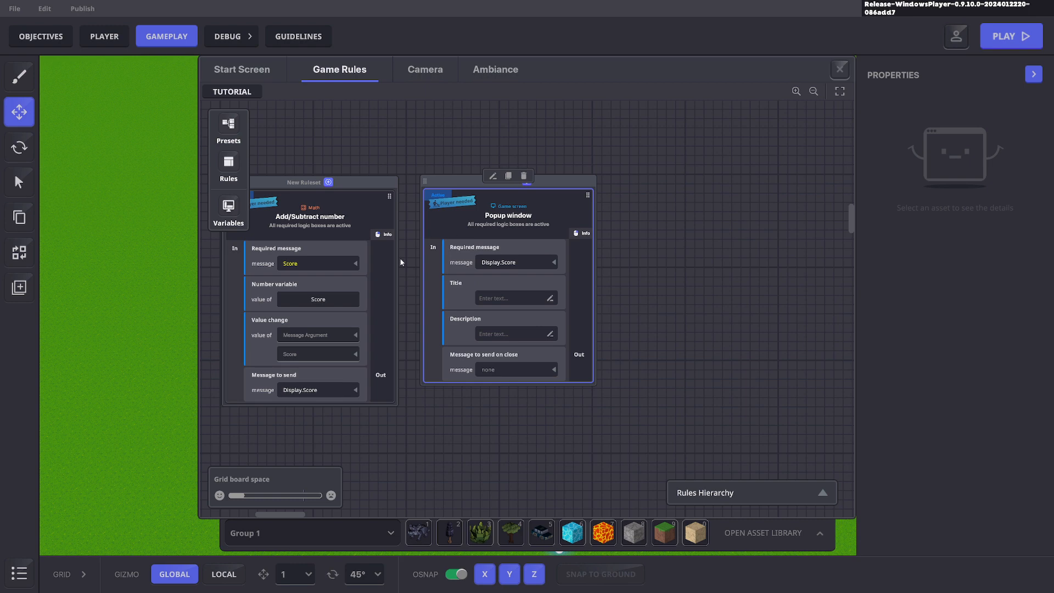
mouse_move(495, 272)
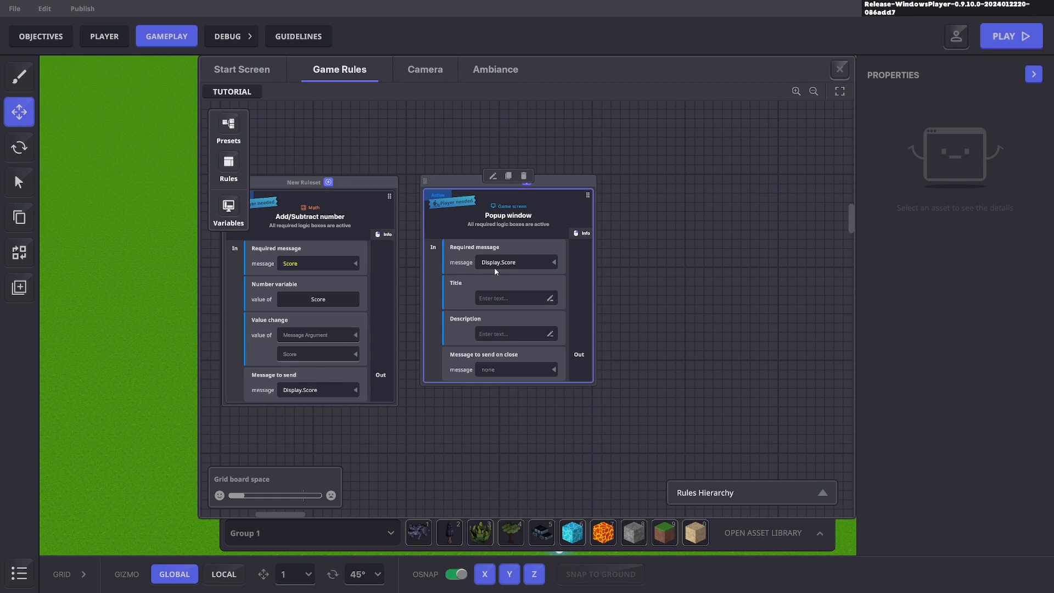
Step: Title the popup 'DEAR DIARY' and enter its diary-entry description
left_click(508, 298)
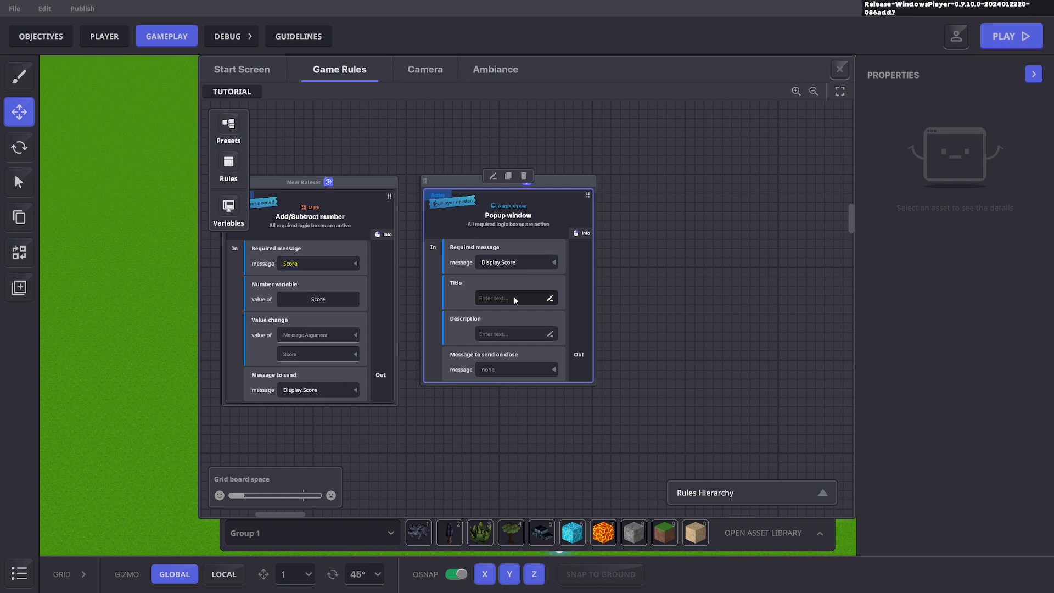
type("DEAR DIARY")
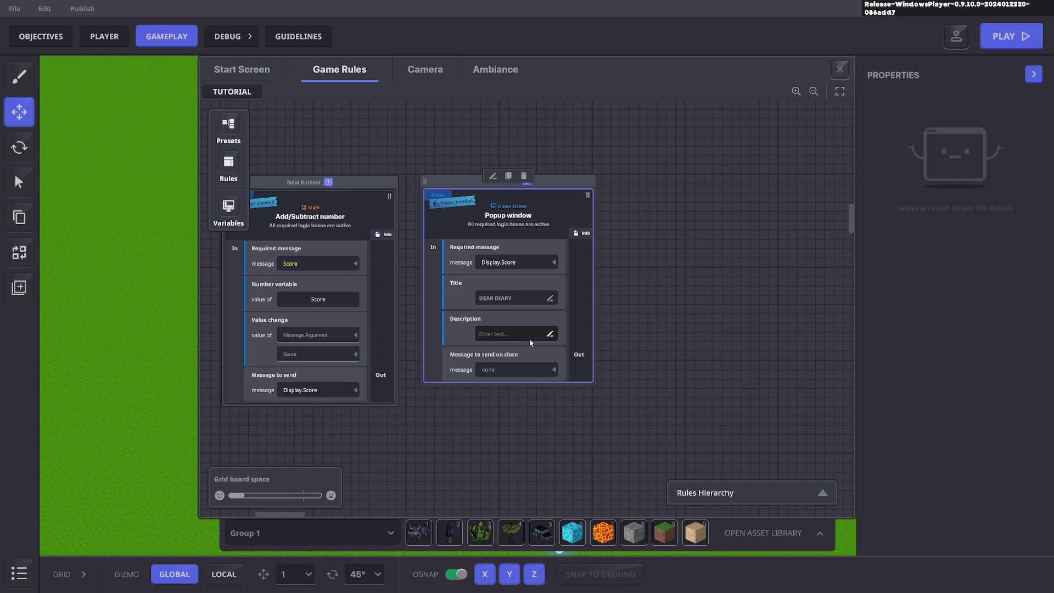
type("TOD")
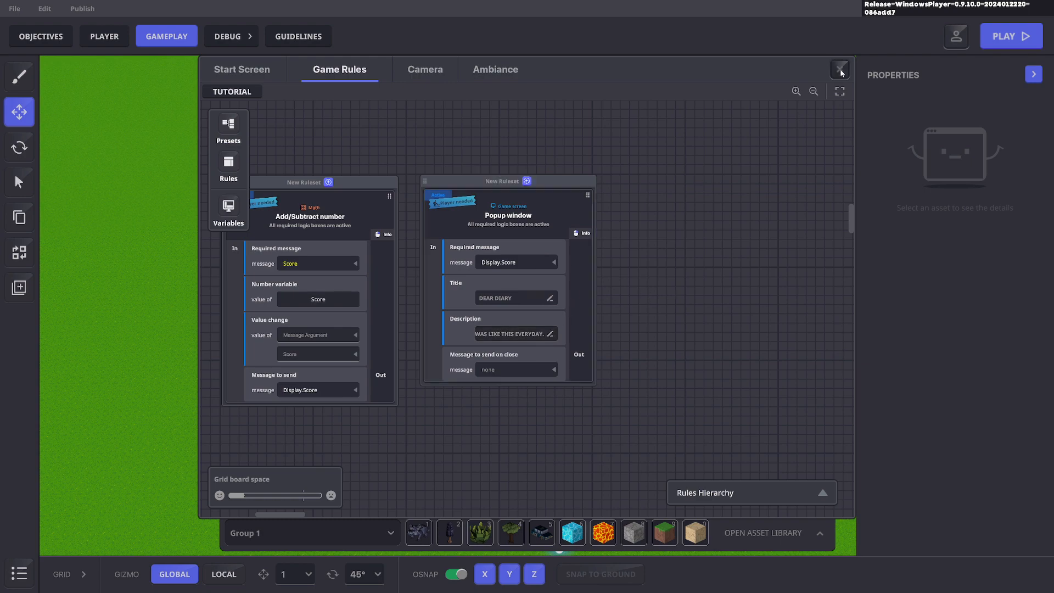
Step: Play-test the level, see the DEAR DIARY popup at Score 50 and dismiss it with OK
left_click(1011, 35)
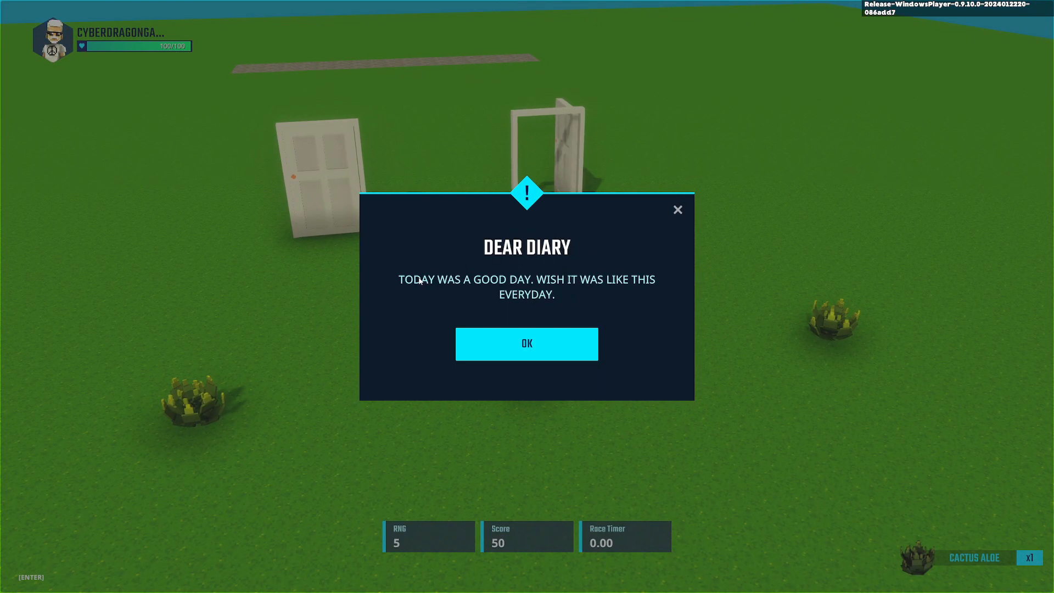
mouse_move(648, 286)
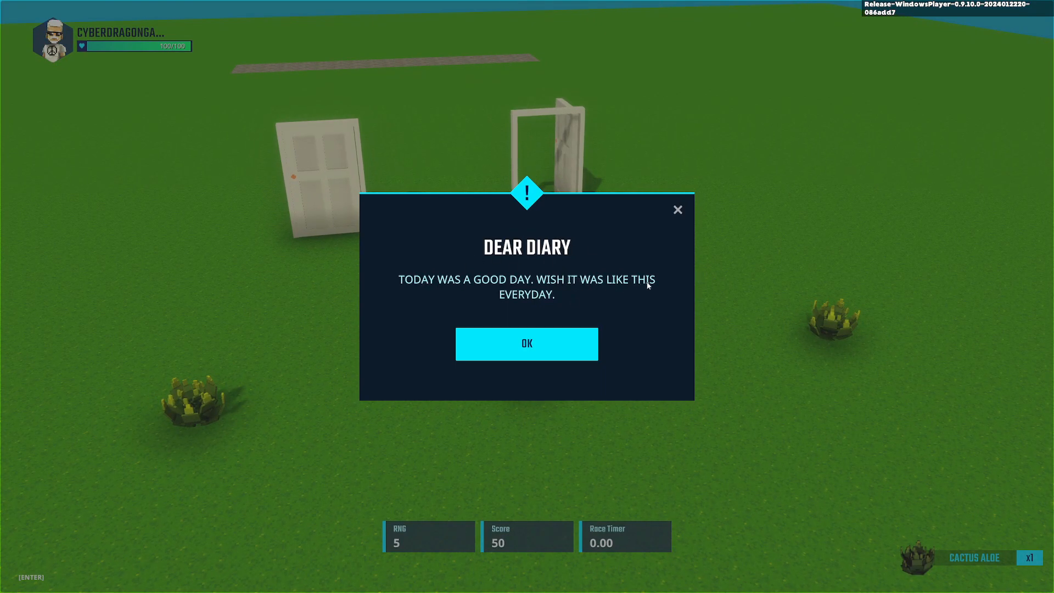
left_click(526, 344)
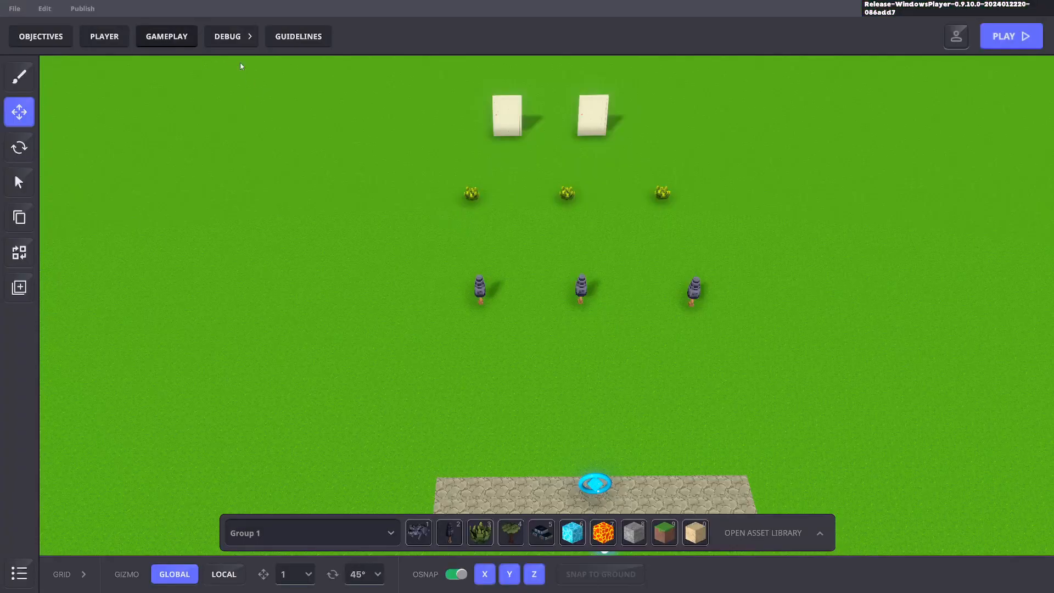
Step: Make the Popup window listen for UI2 and send OpenDoor2 when closed, then return to the level
left_click(166, 36)
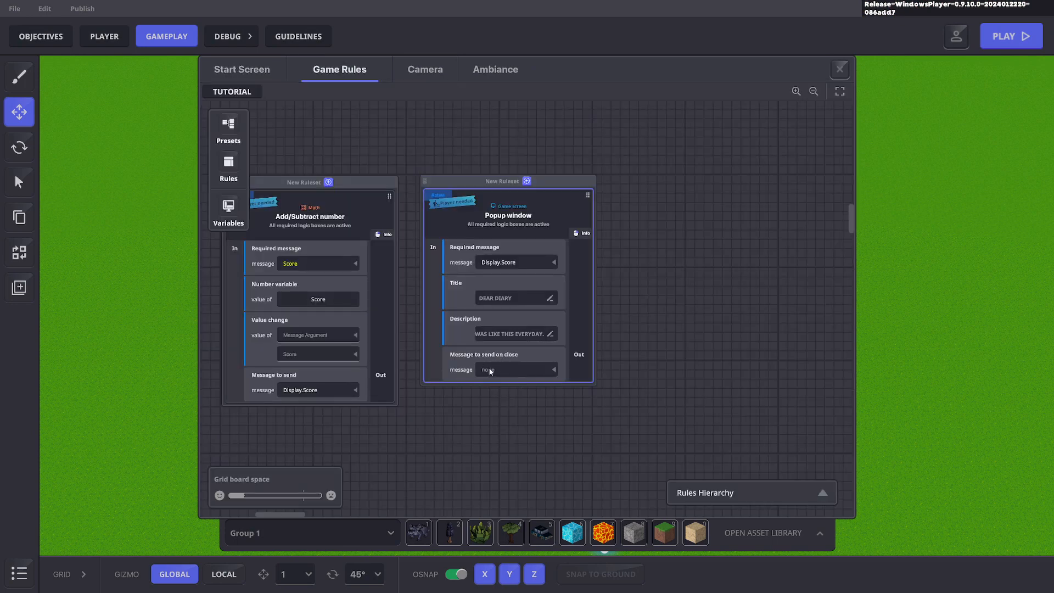
left_click(515, 369)
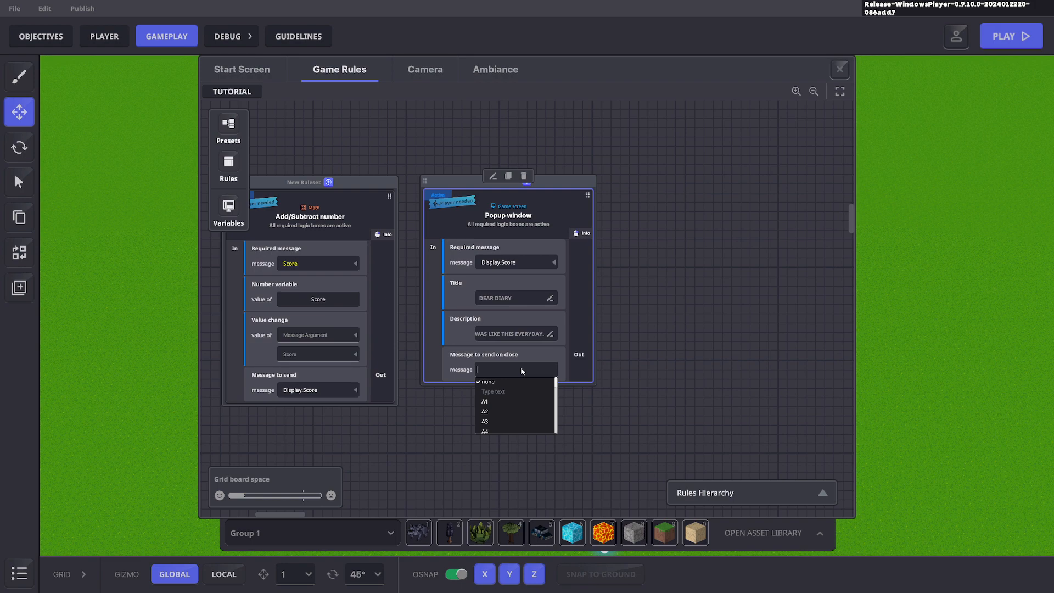
type("OpenDoor2")
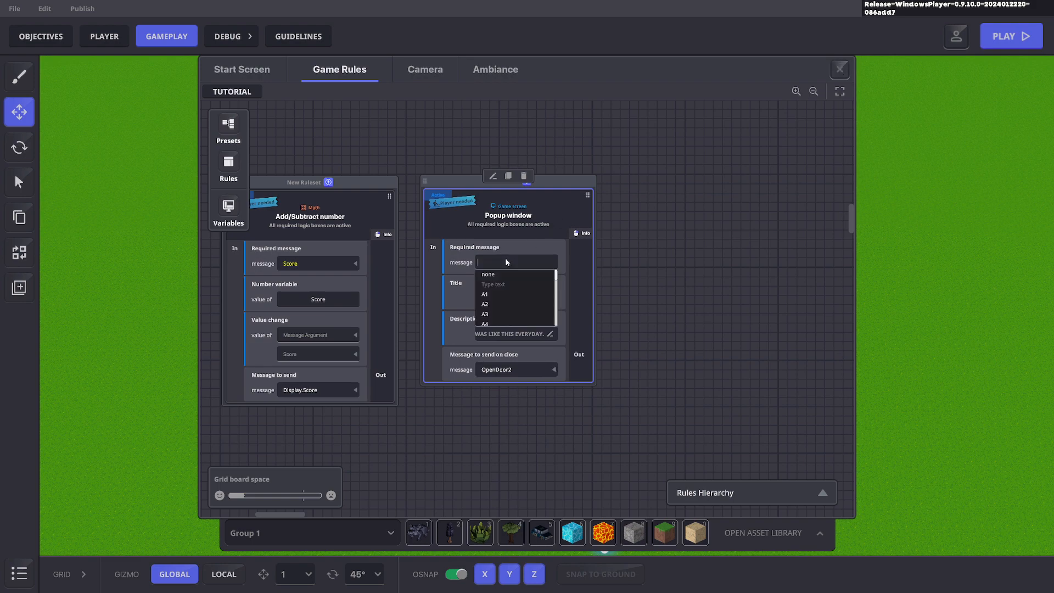
type("UI2")
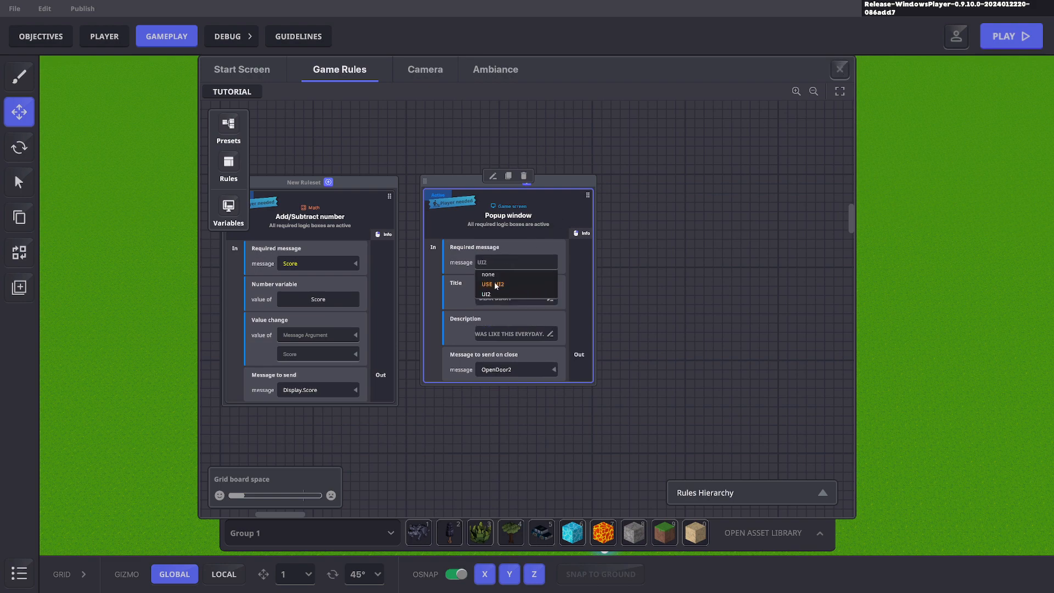
left_click(839, 68)
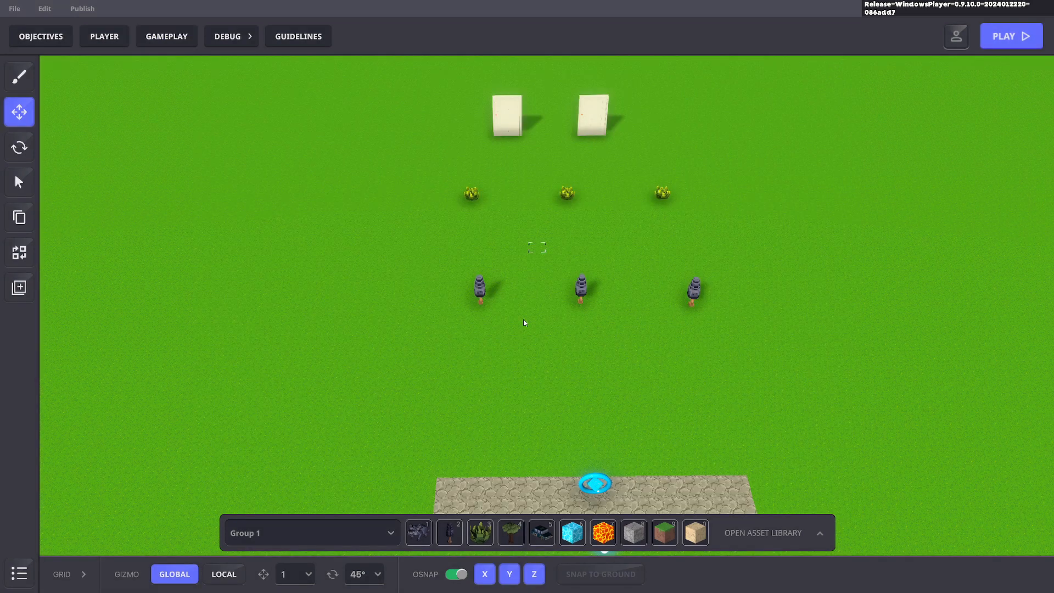
left_click(1011, 35)
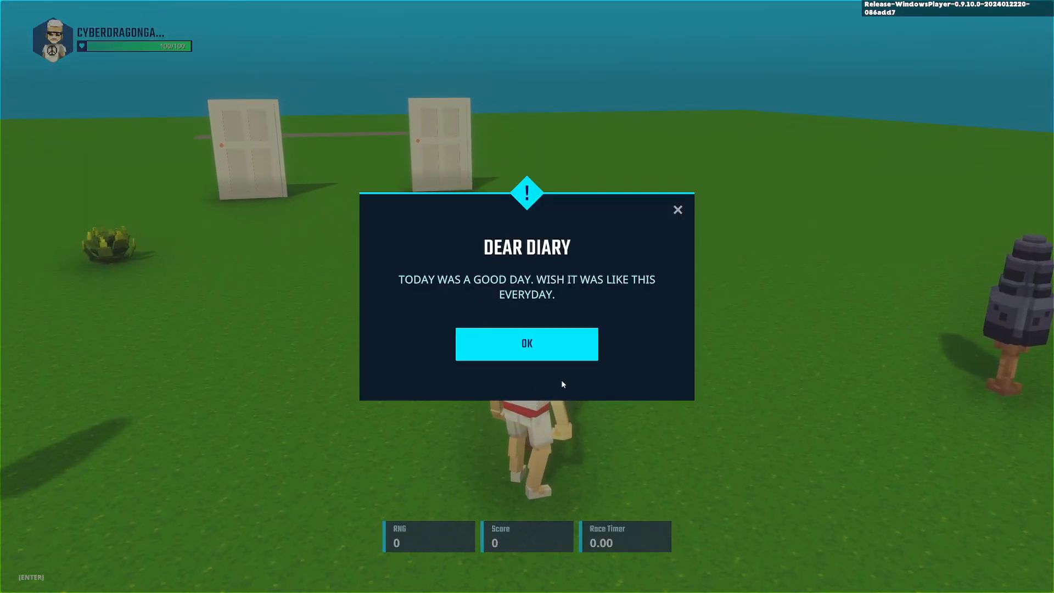
left_click(526, 344)
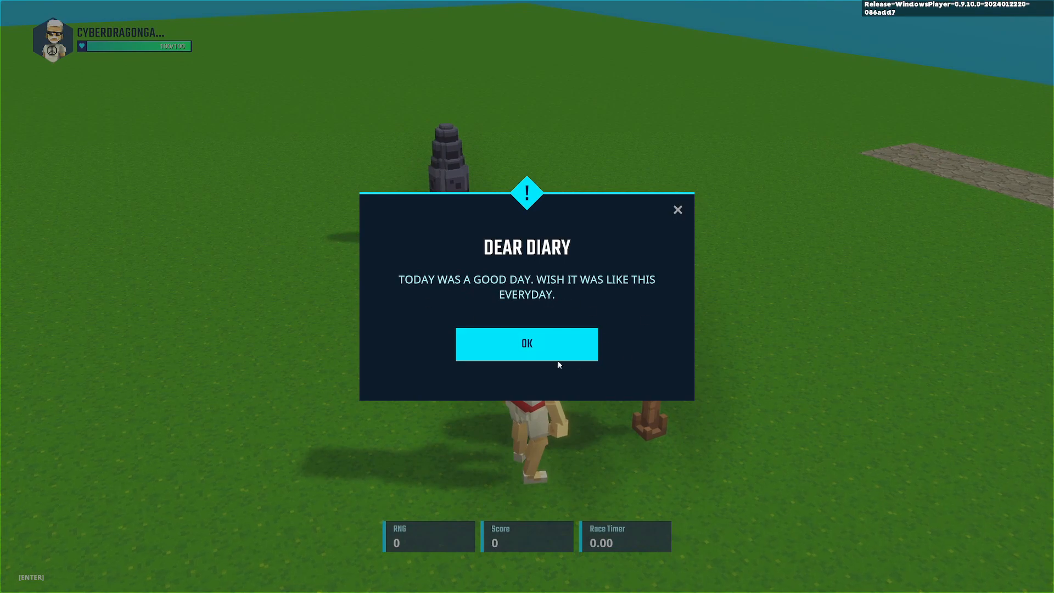
left_click(526, 344)
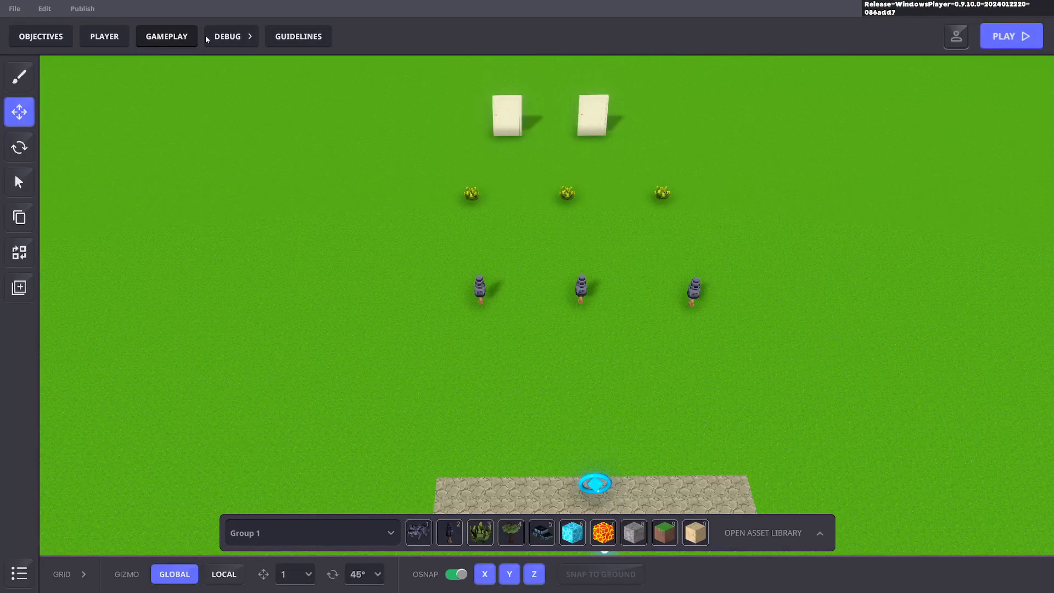
Step: Add a Display variable on HUD ruleset from Rules > Game screen
left_click(166, 35)
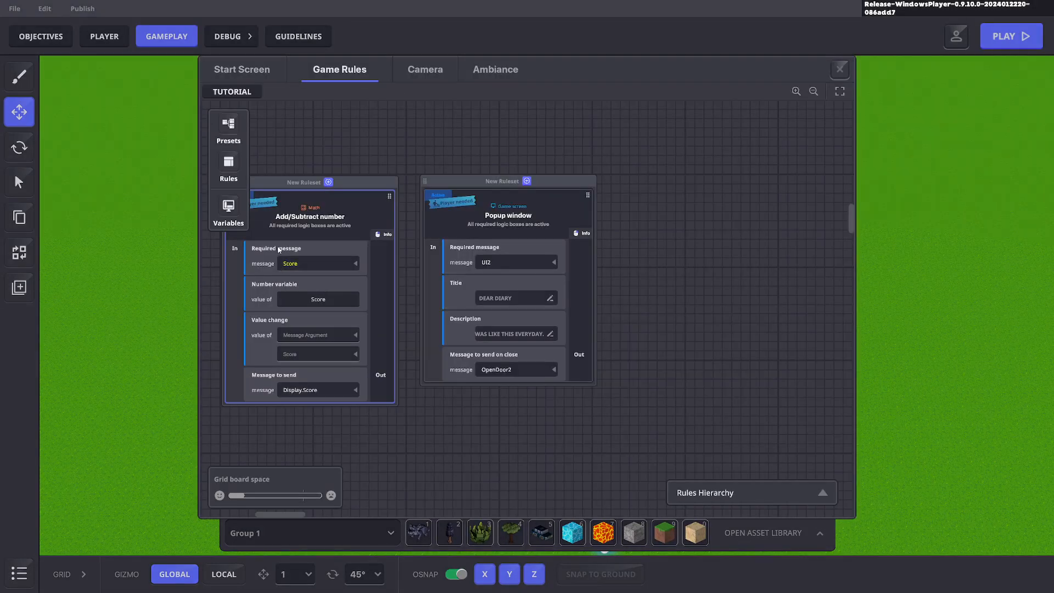
left_click(228, 165)
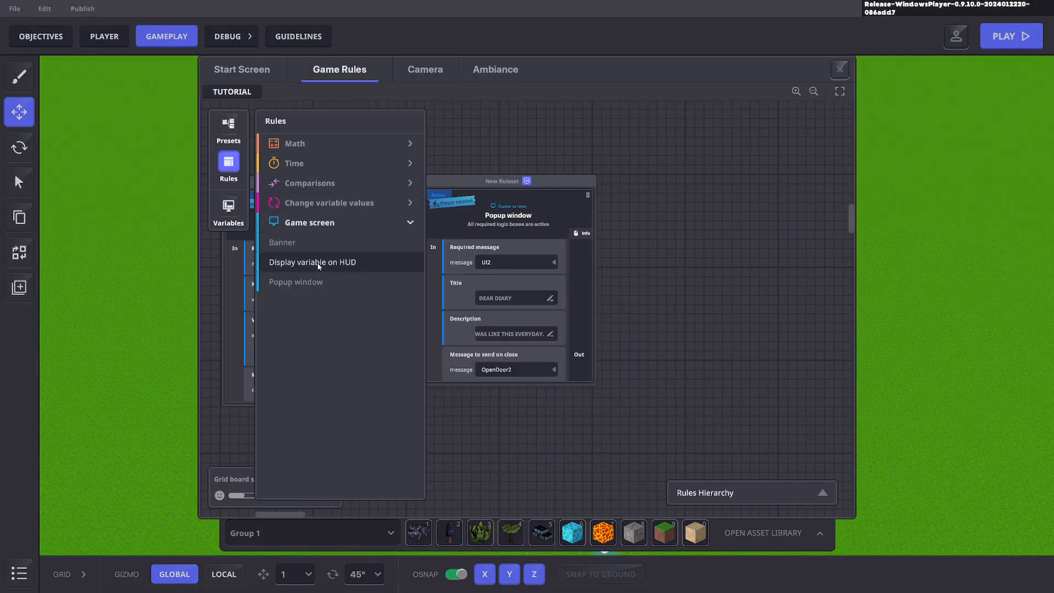
left_click(312, 263)
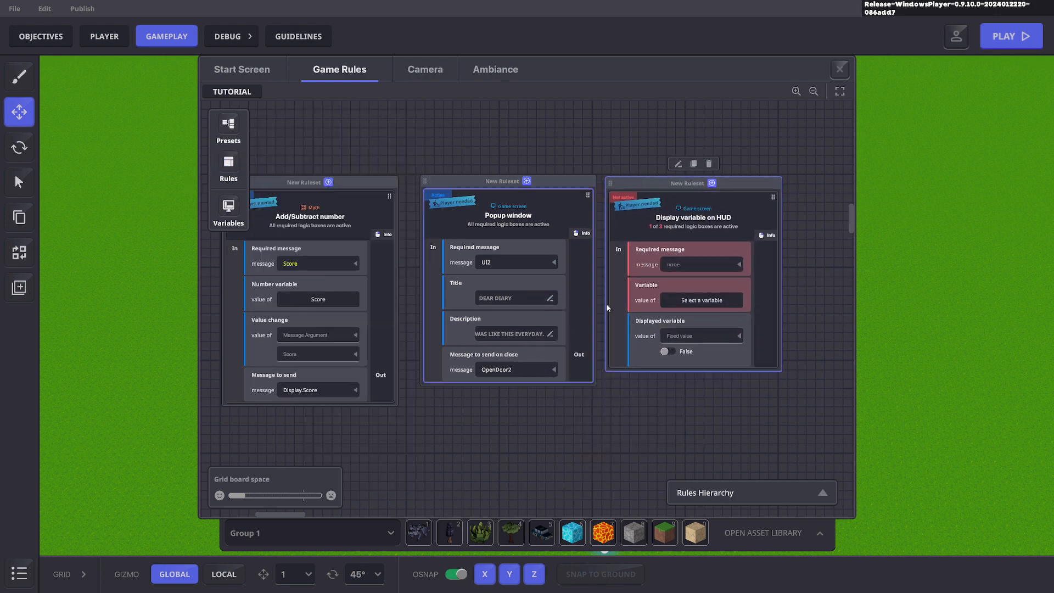
left_click(701, 262)
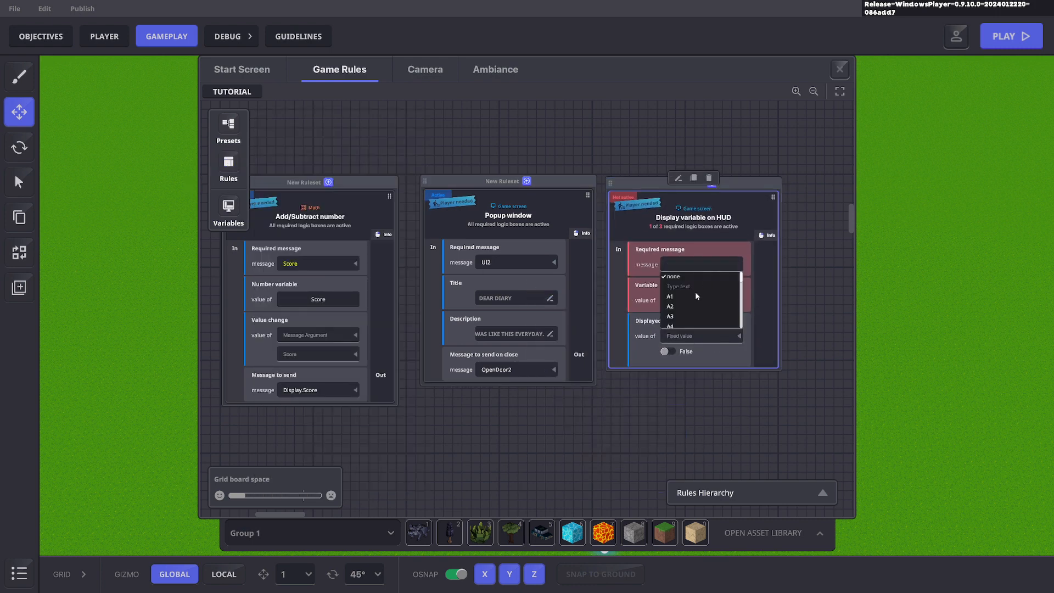
left_click(673, 277)
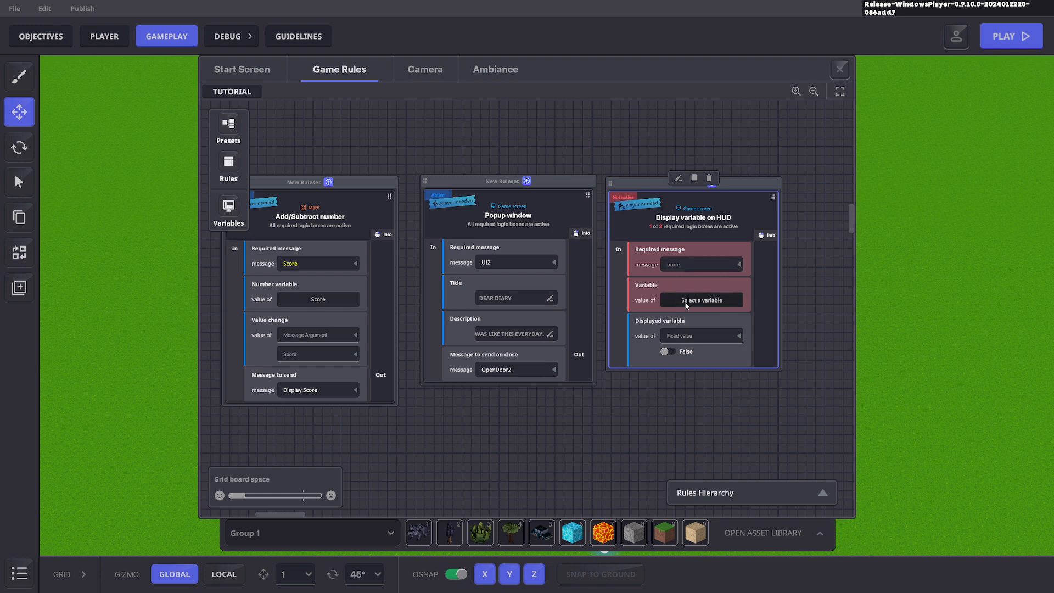
Step: Set the HUD rule's Variable to Score with its displayed value from a Message Argument
left_click(229, 210)
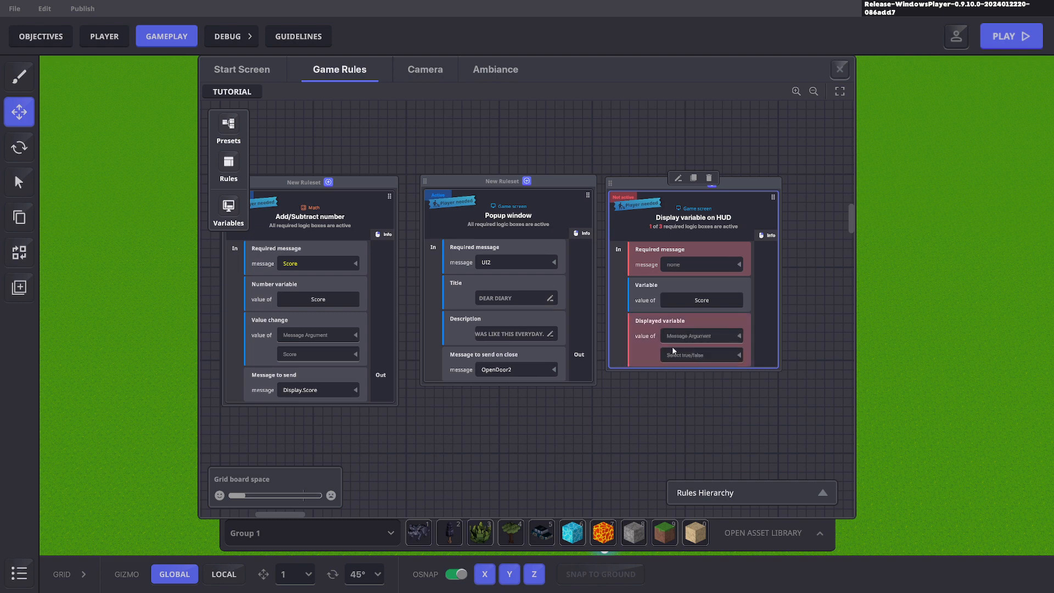
left_click(700, 354)
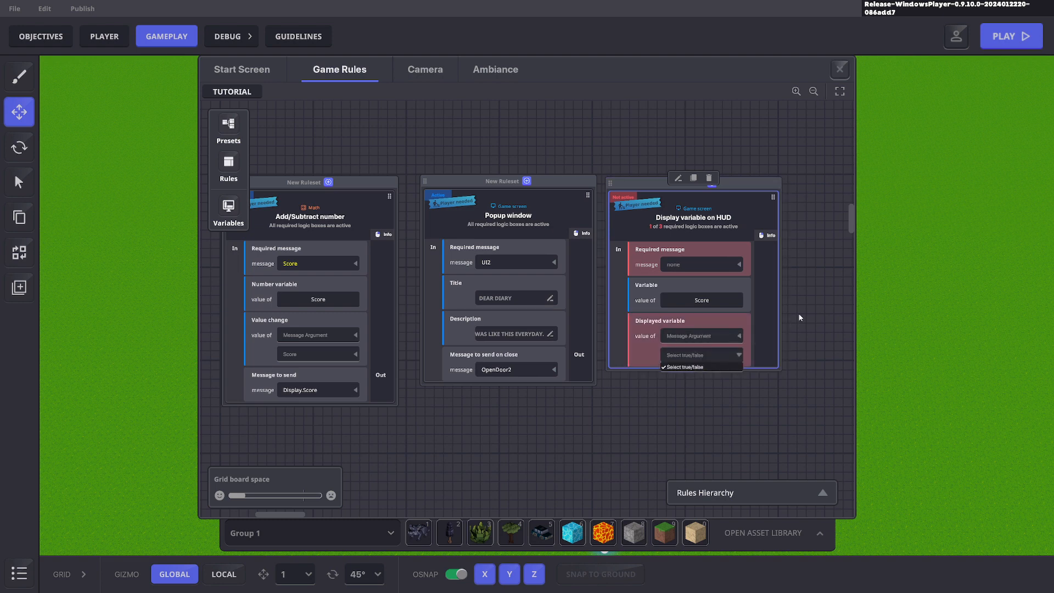
left_click(839, 69)
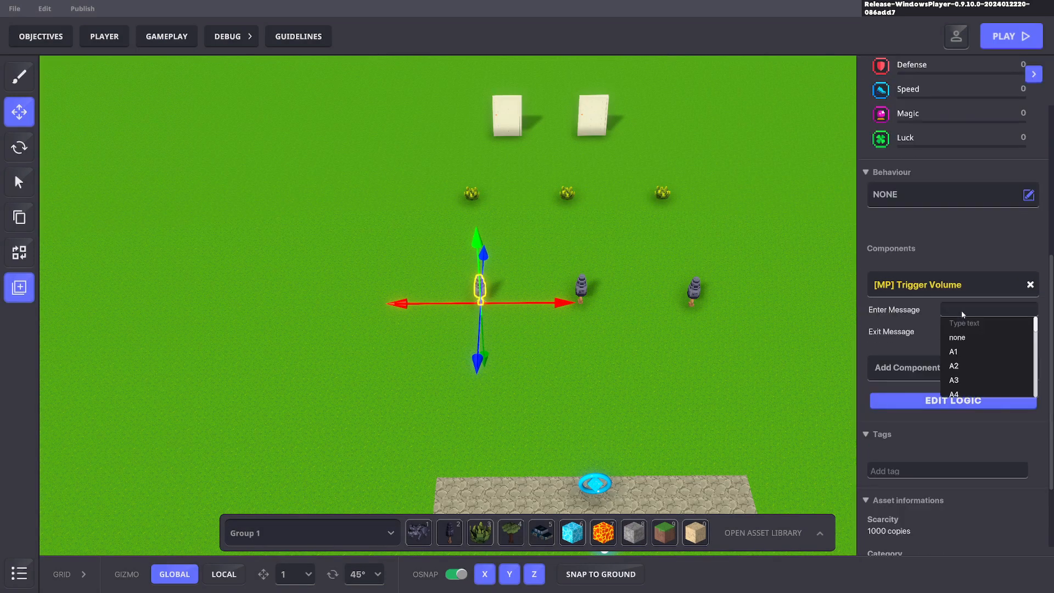
Step: Make the tree's trigger volume Enter Message a new ToF message with a True/False argument
type("ToF")
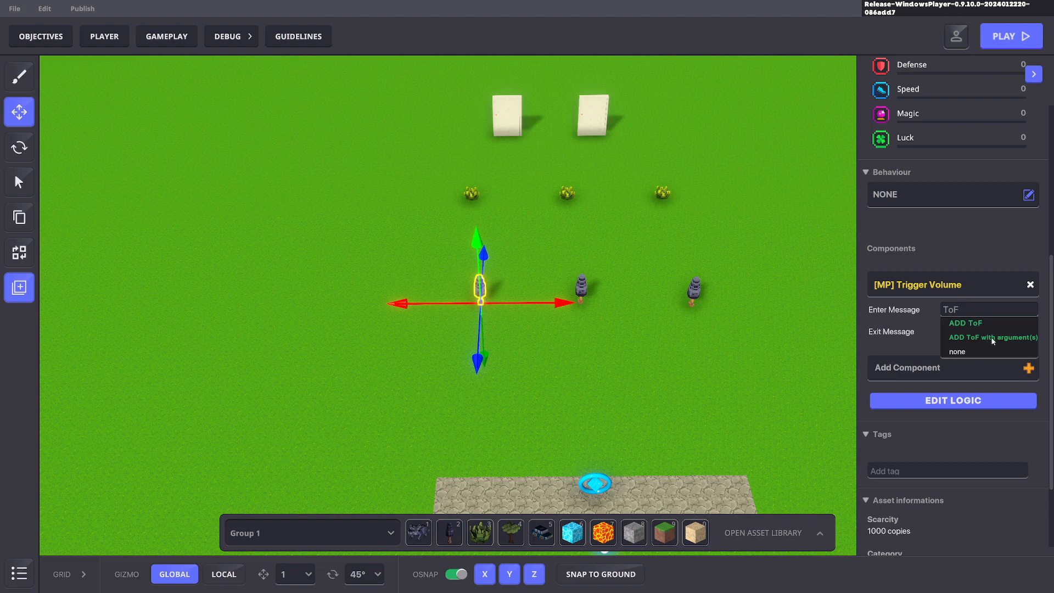
left_click(993, 337)
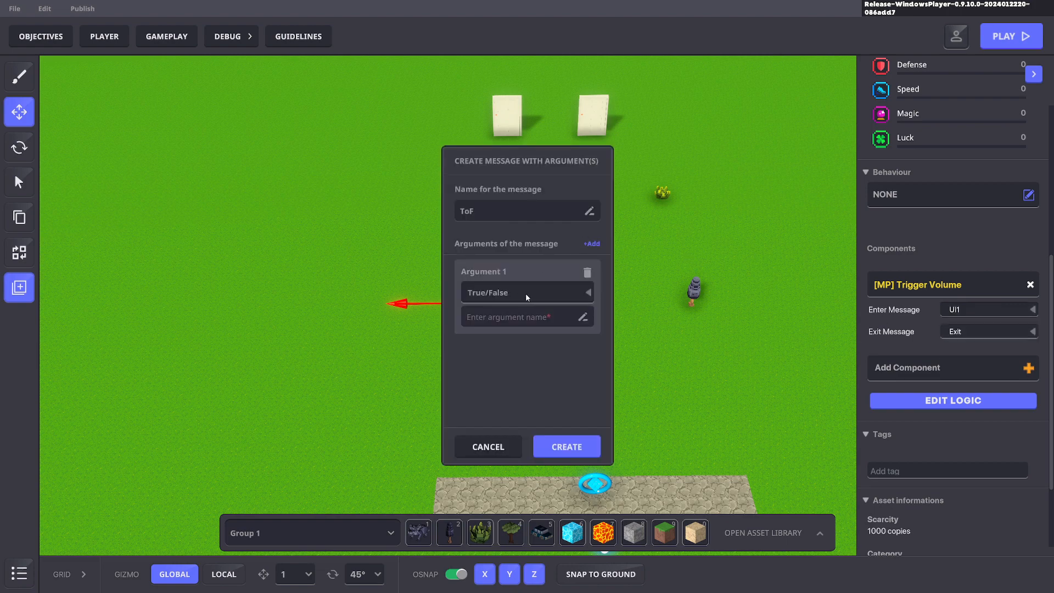
type("To")
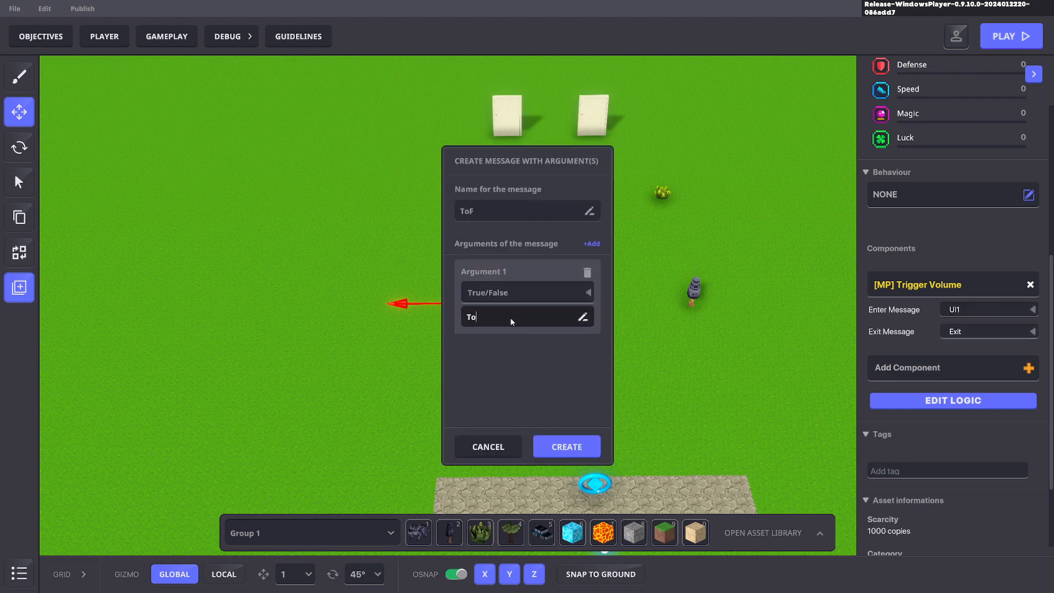
left_click(566, 447)
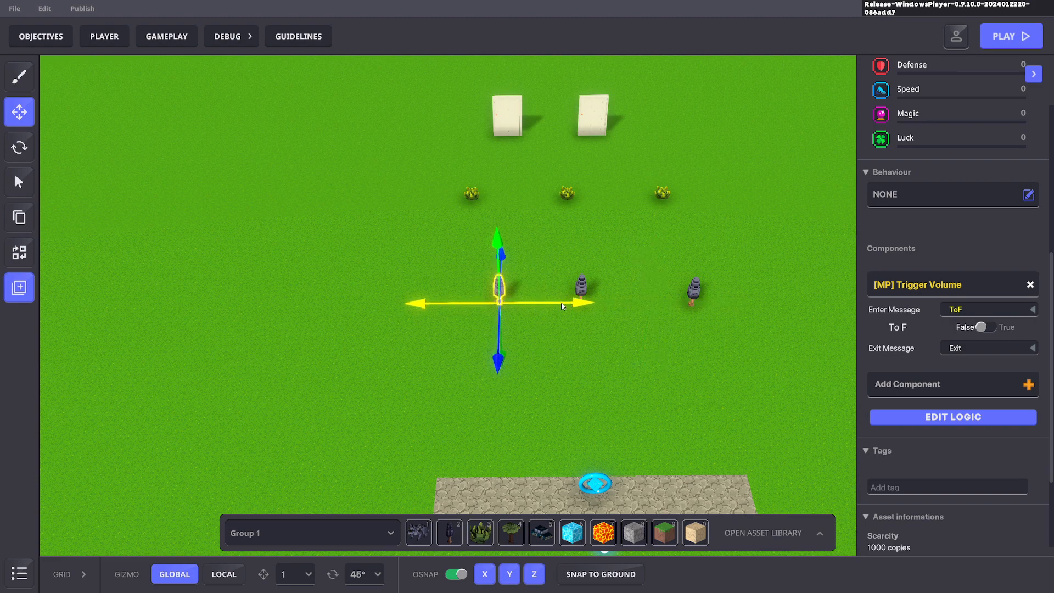
left_click(457, 256)
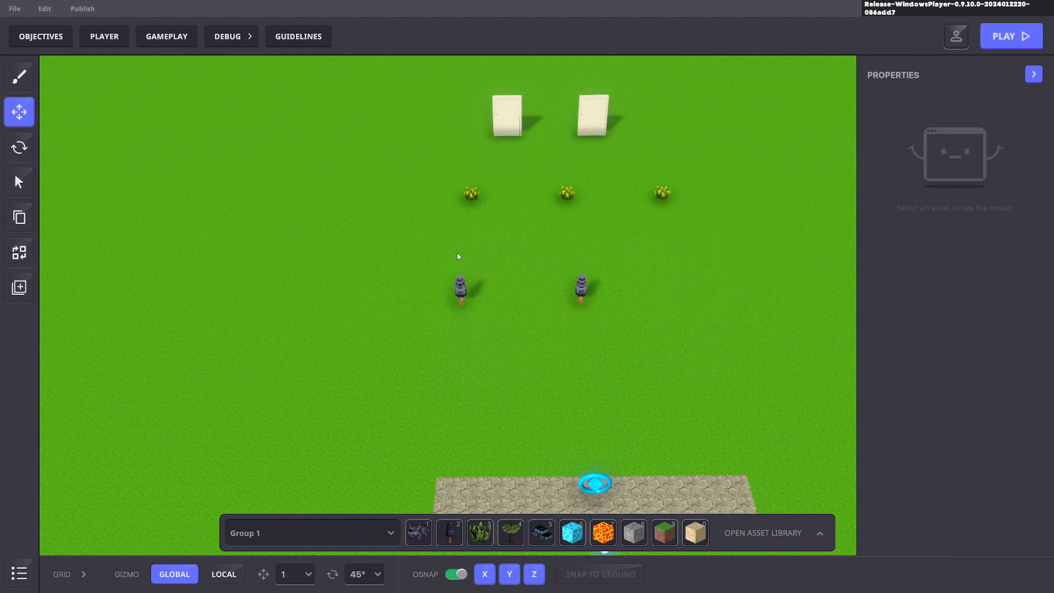
left_click(460, 285)
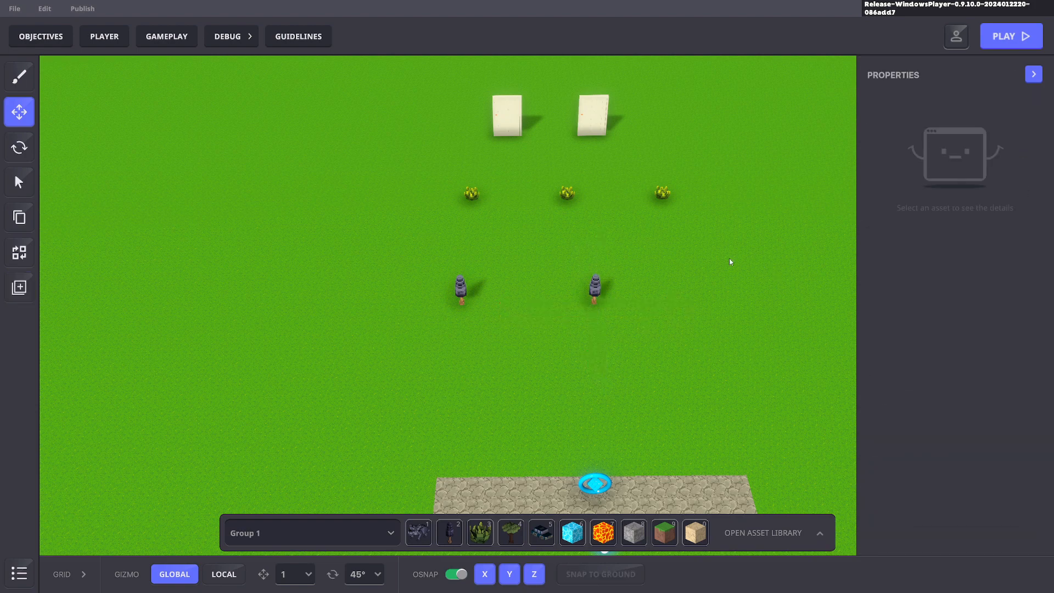
Step: Set the HUD ruleset's required message and displayed variable to ToF, then start a playtest
left_click(165, 36)
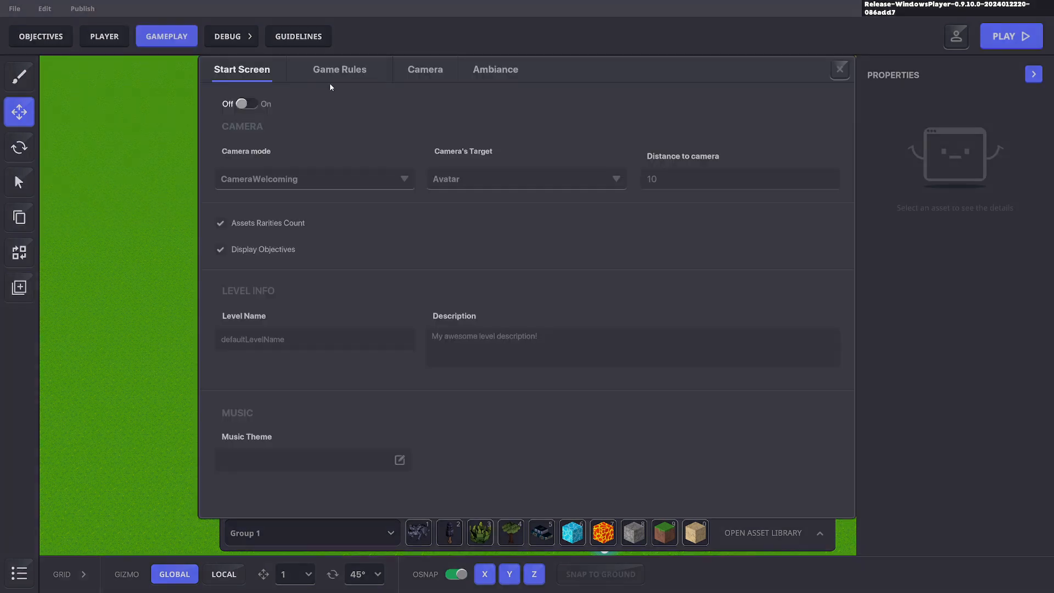
left_click(340, 69)
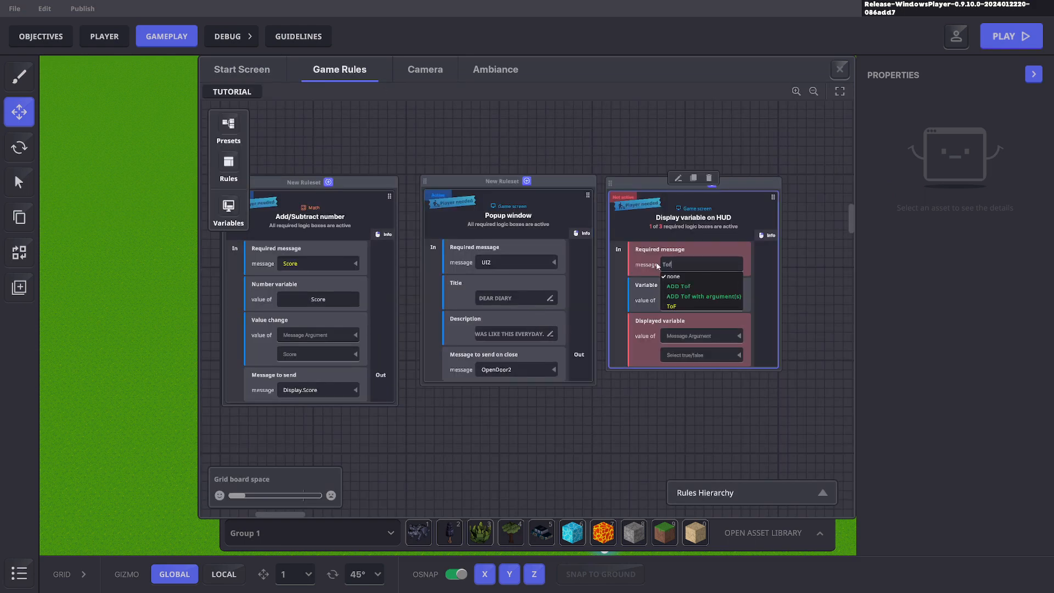
left_click(671, 307)
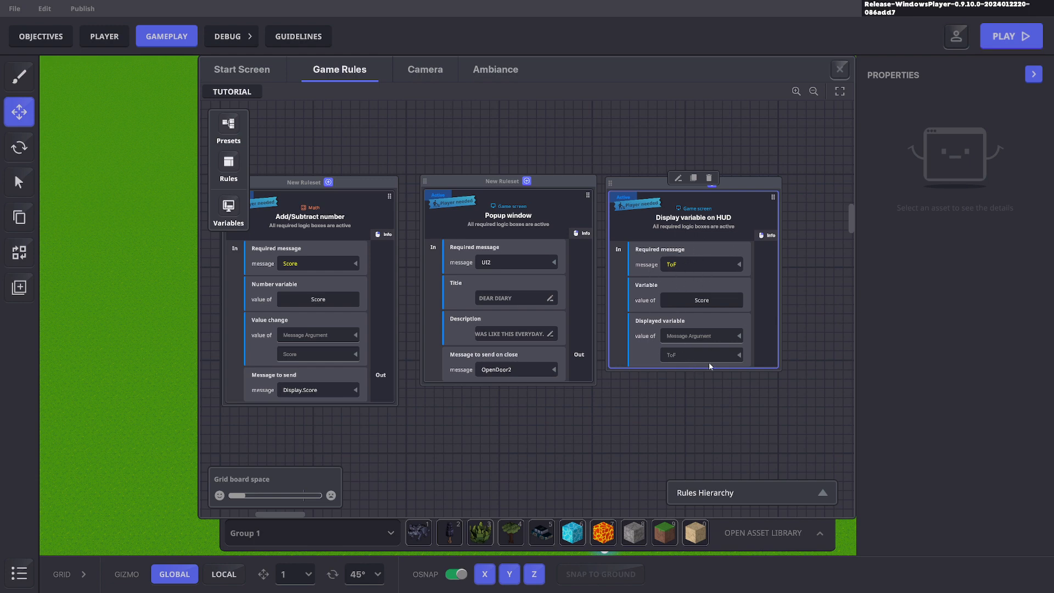
mouse_move(738, 218)
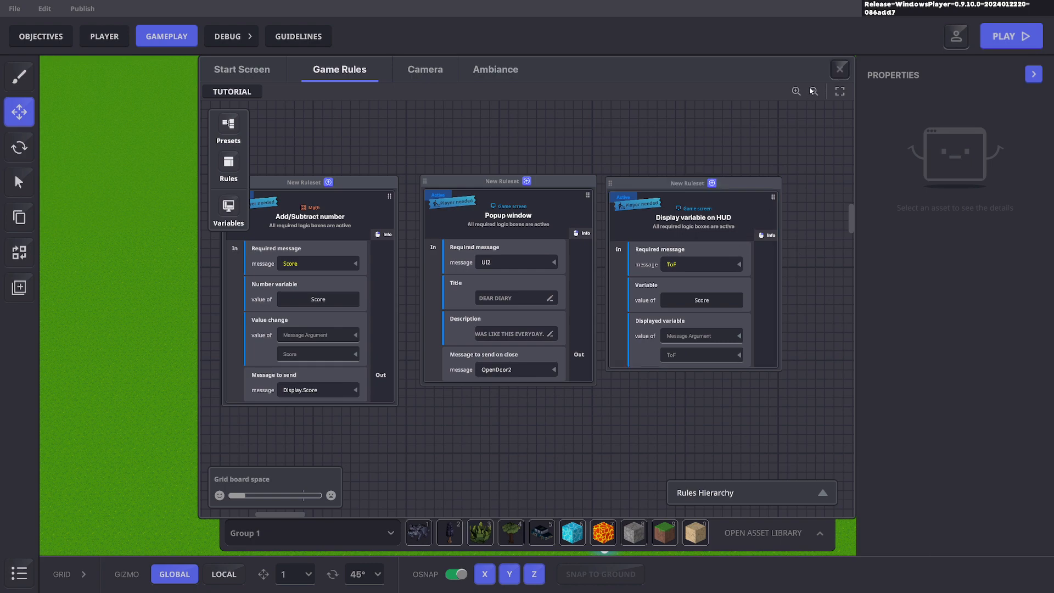
left_click(1011, 35)
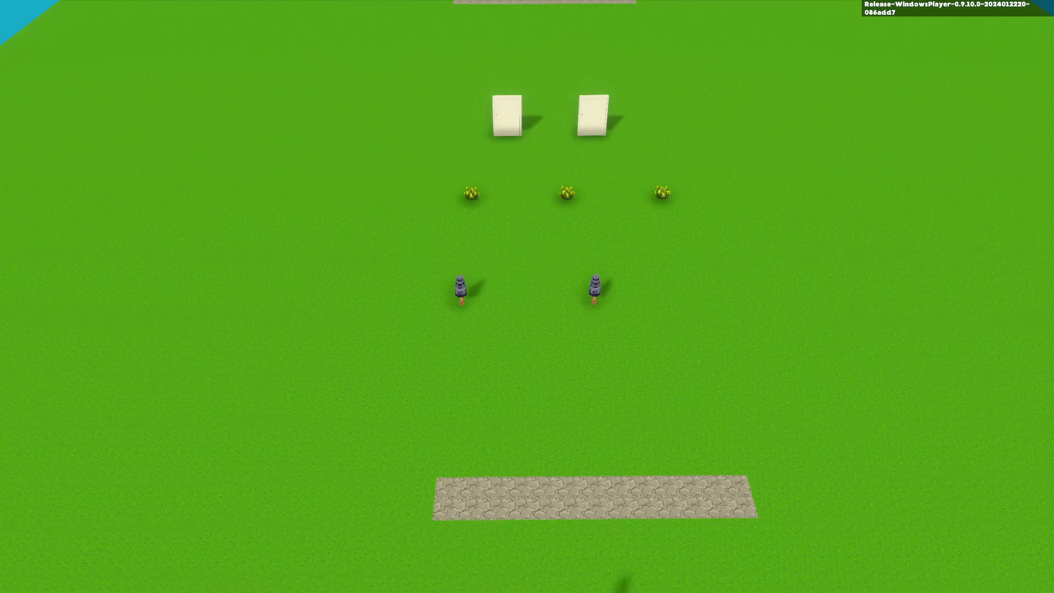